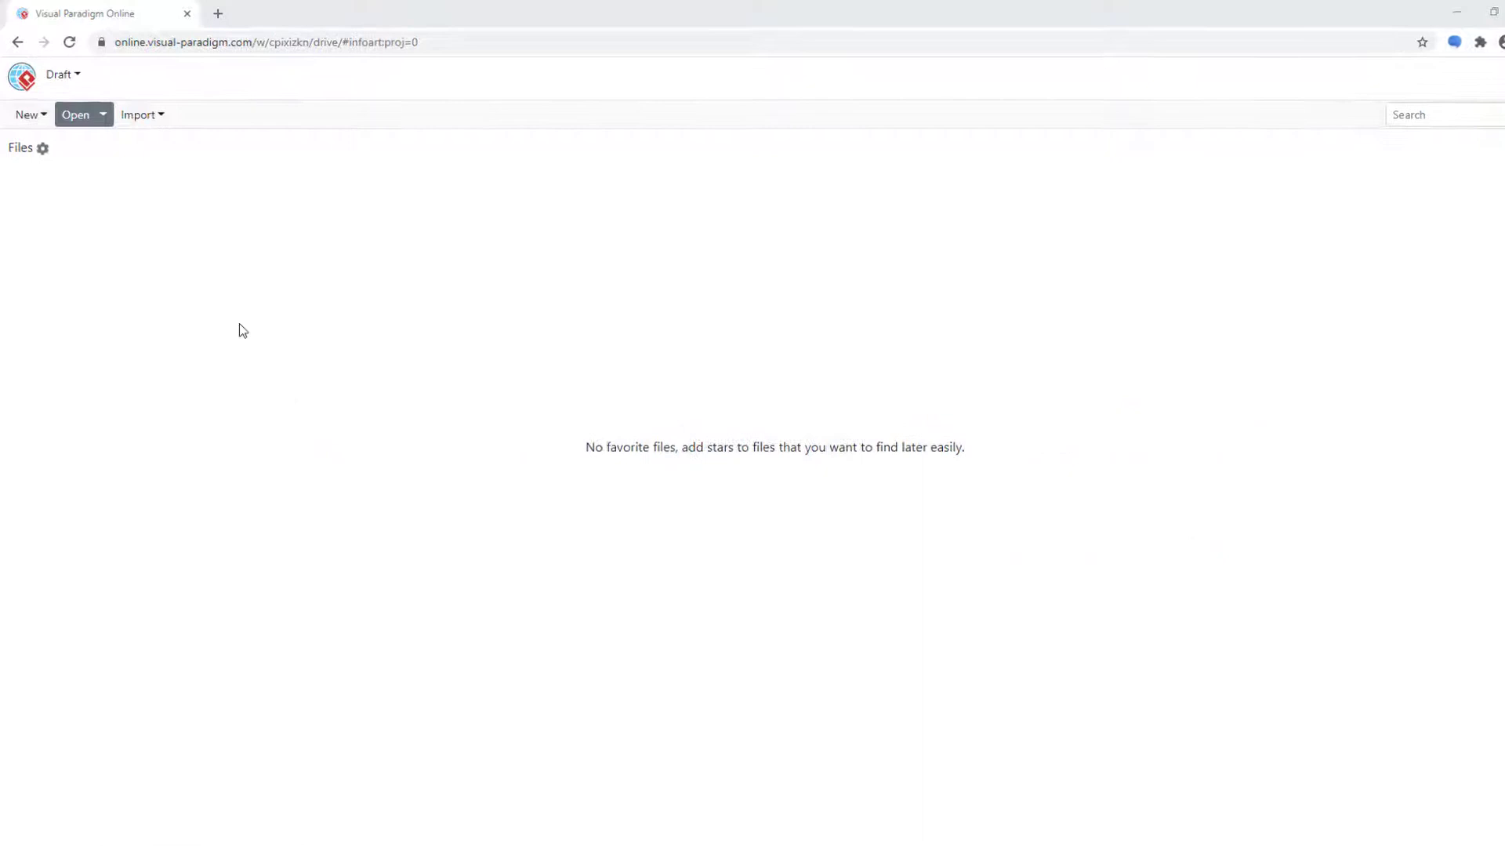
Create a blank invitation, rename it 'Wedding Invitation' and save it to VP Online storage
left_click(76, 114)
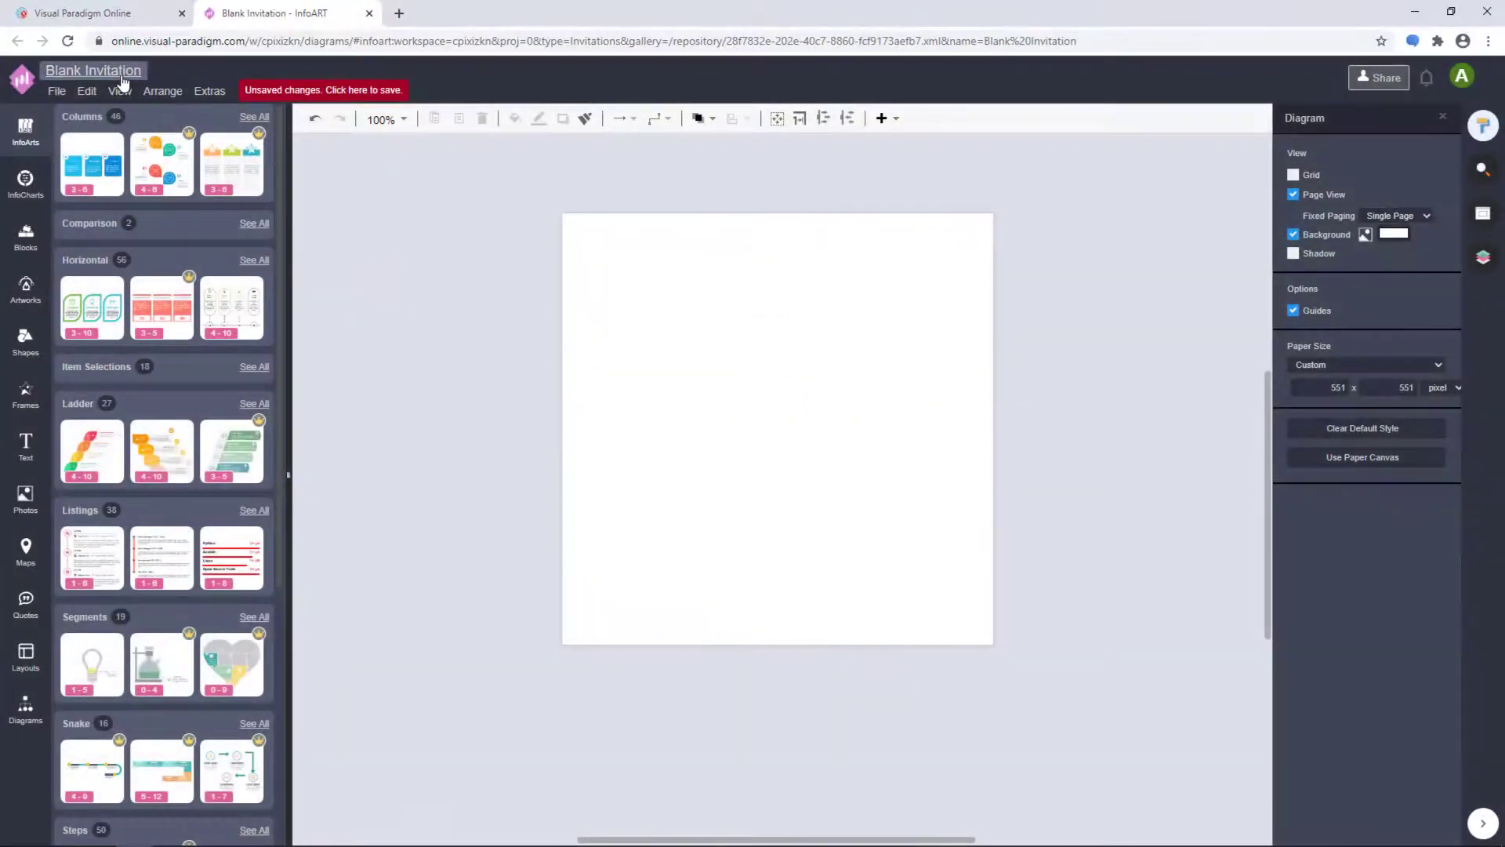
left_click(93, 71)
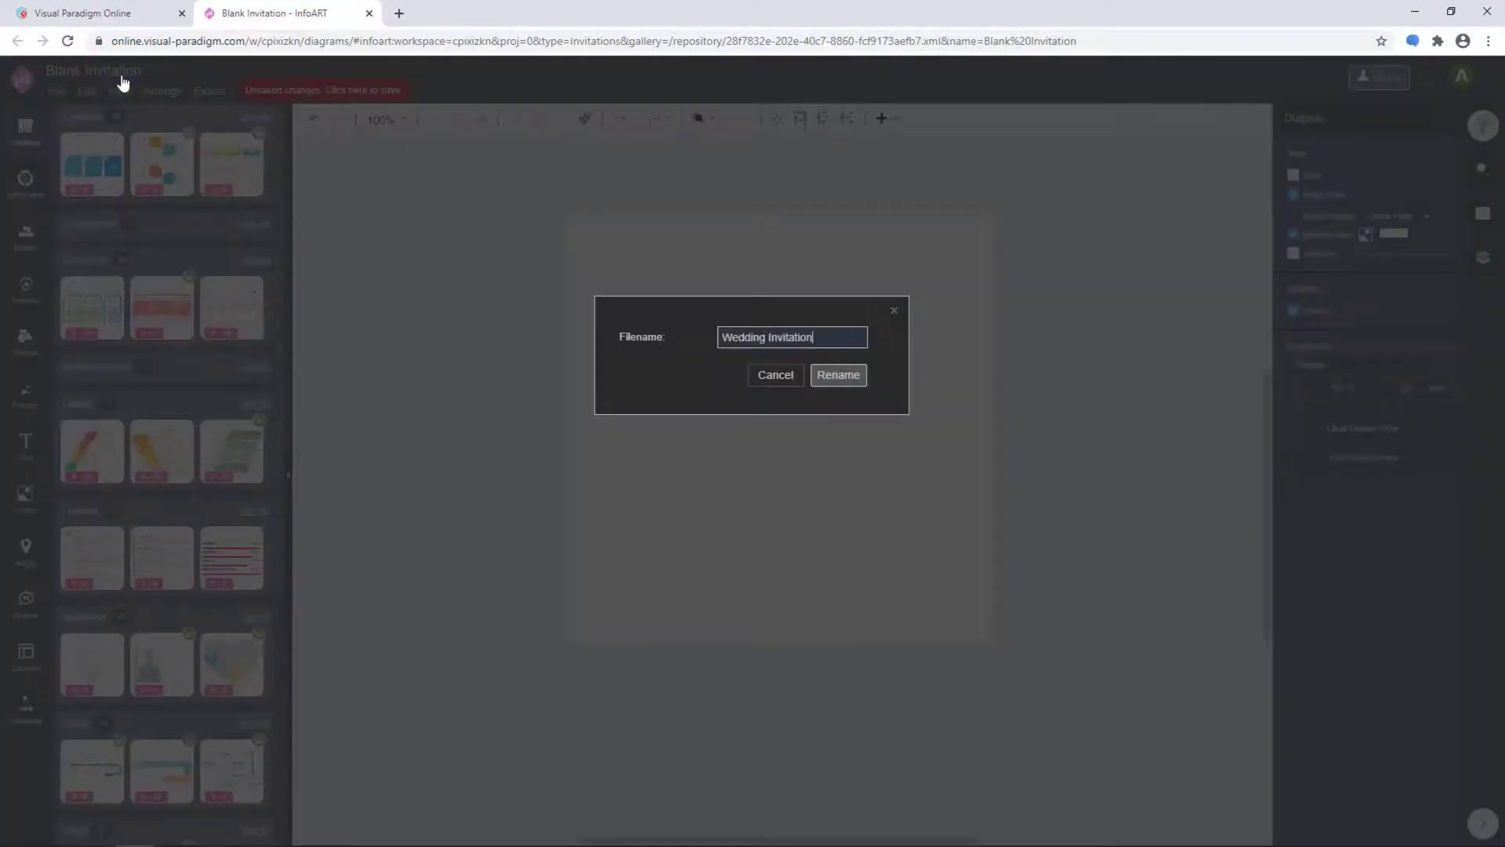
left_click(837, 375)
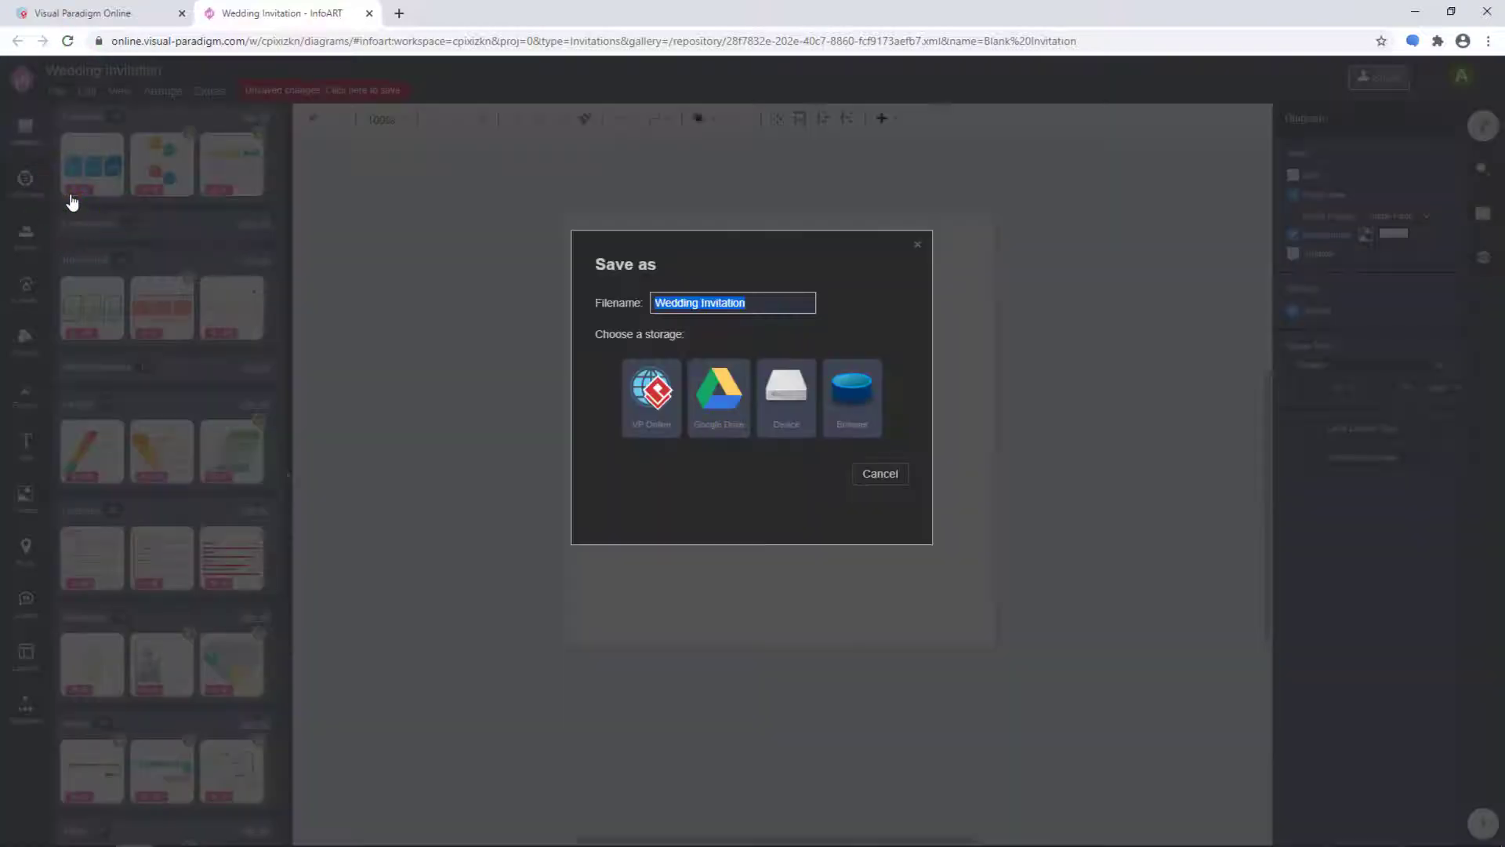
left_click(650, 399)
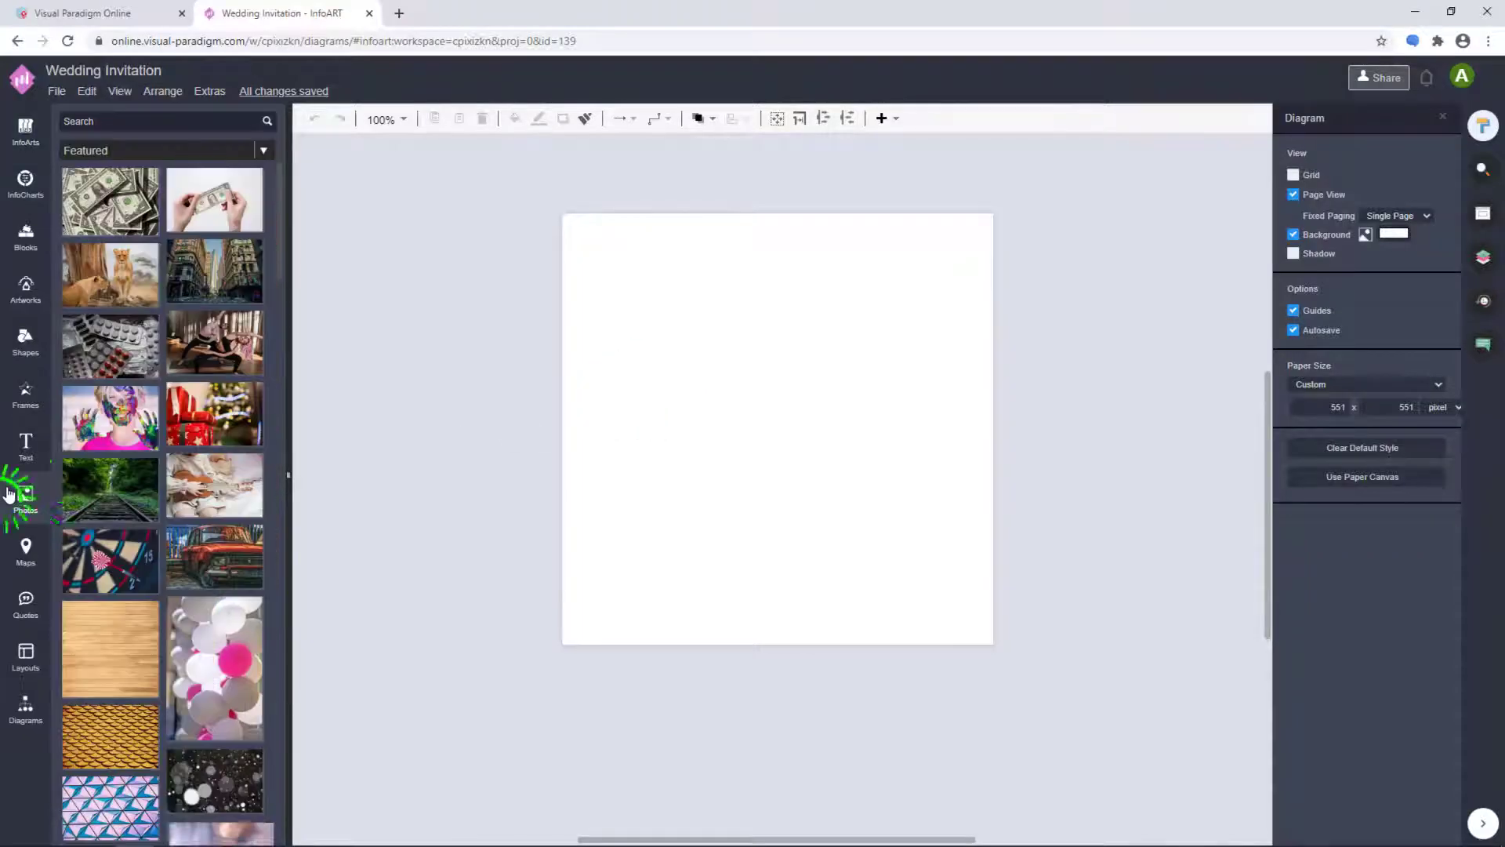
Search Photos for 'wedding' and fill the page with the beach couple photo
type("wedding")
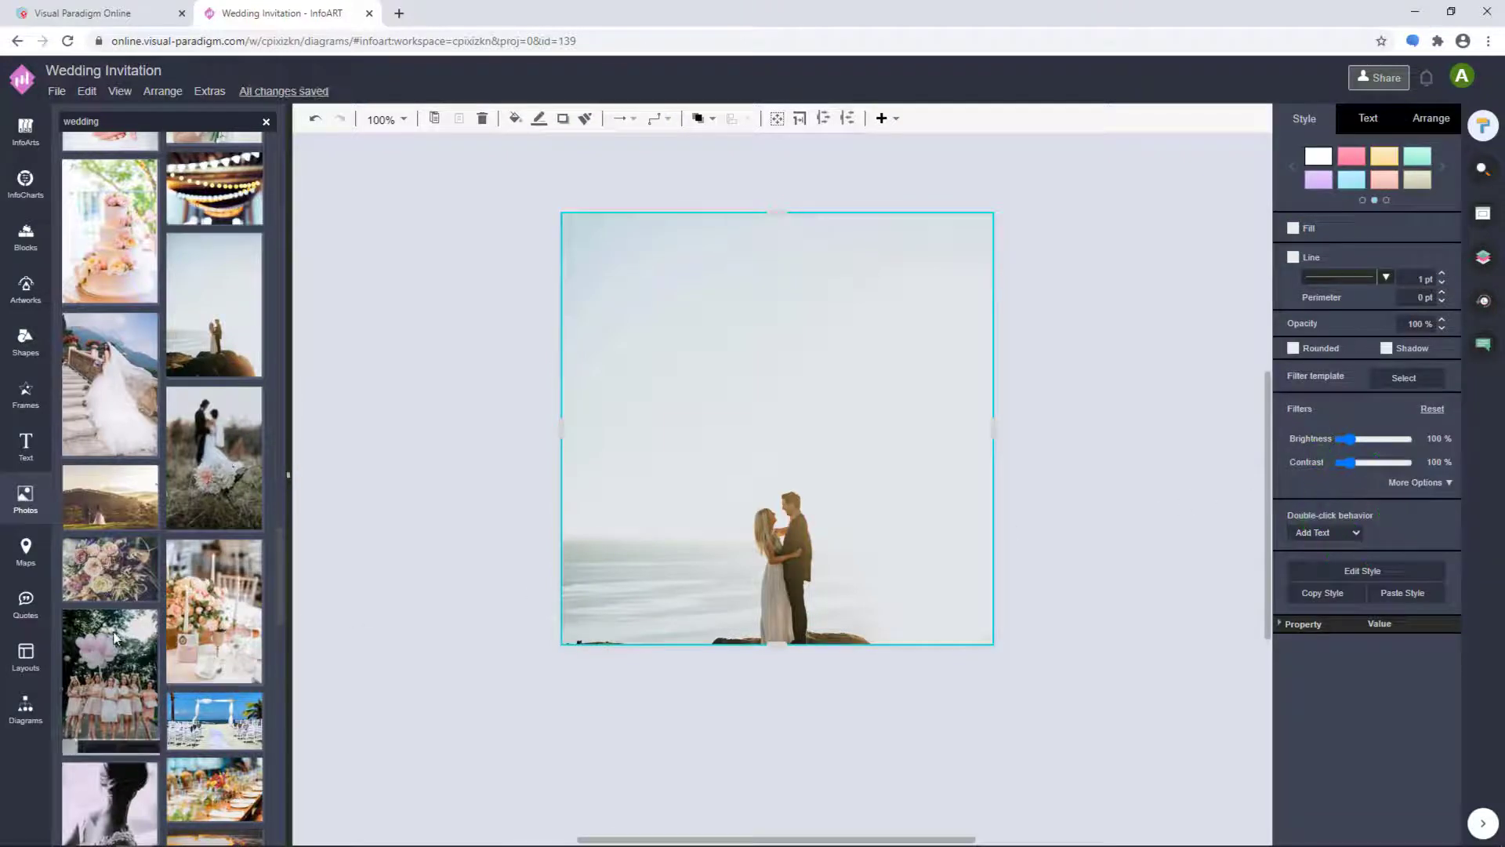
left_click(25, 657)
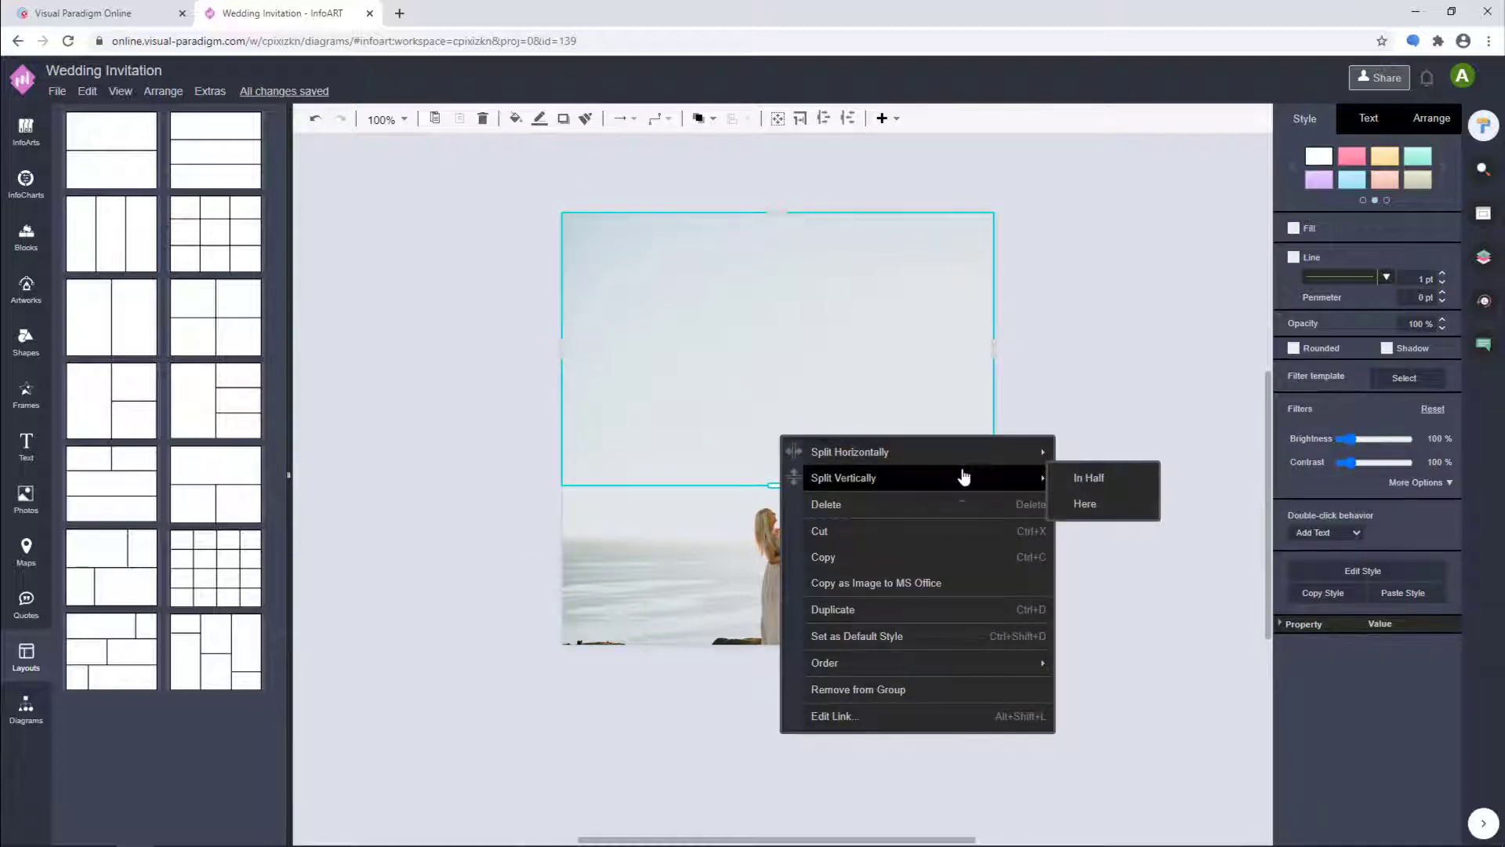
Split the photo frame, fill the top cell white and add a white cloud divider above the photo
left_click(1088, 477)
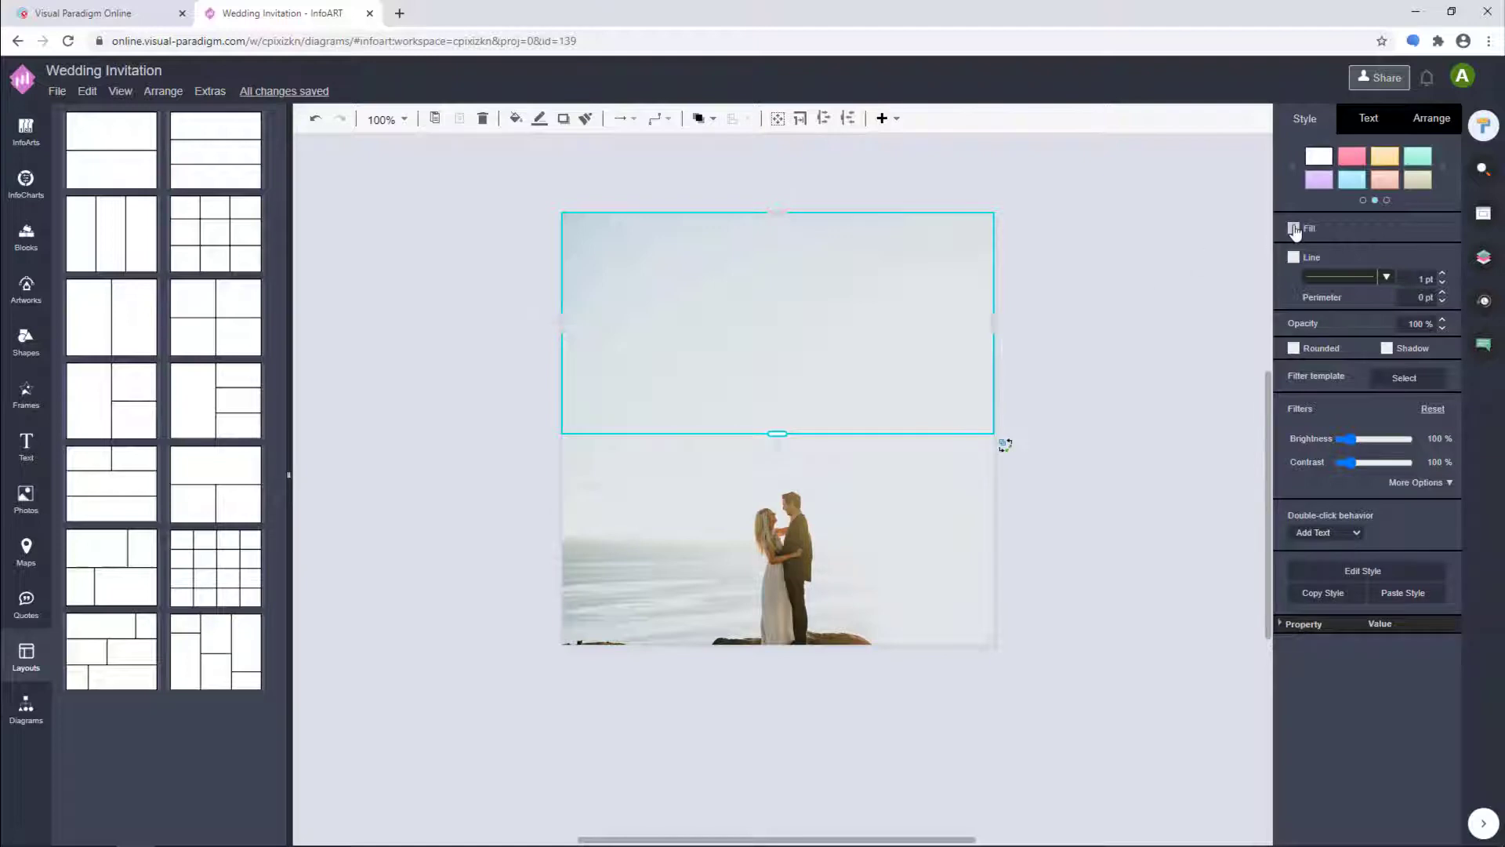
left_click(1294, 229)
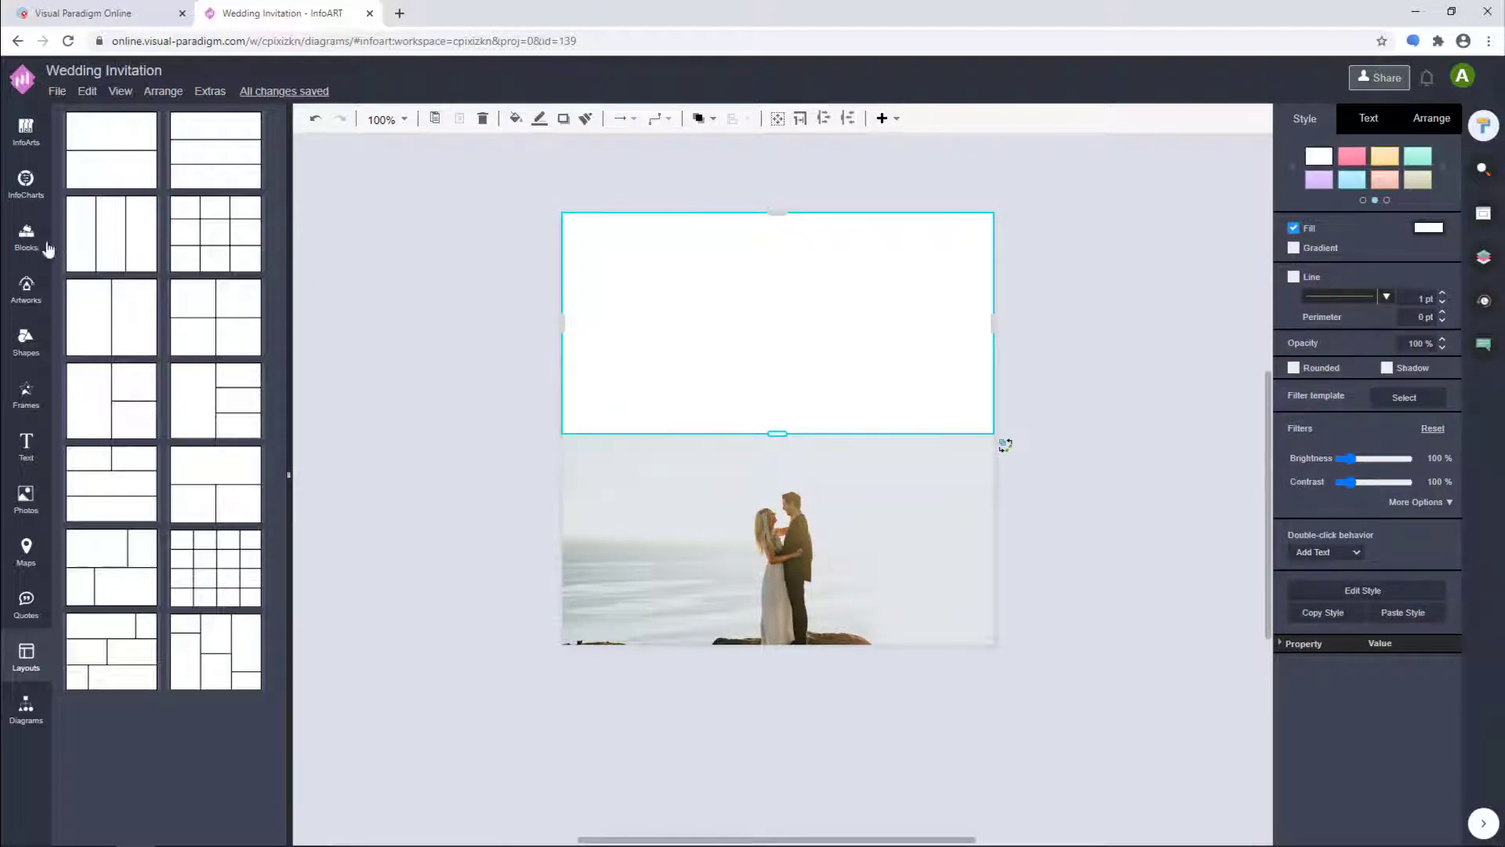
left_click(25, 236)
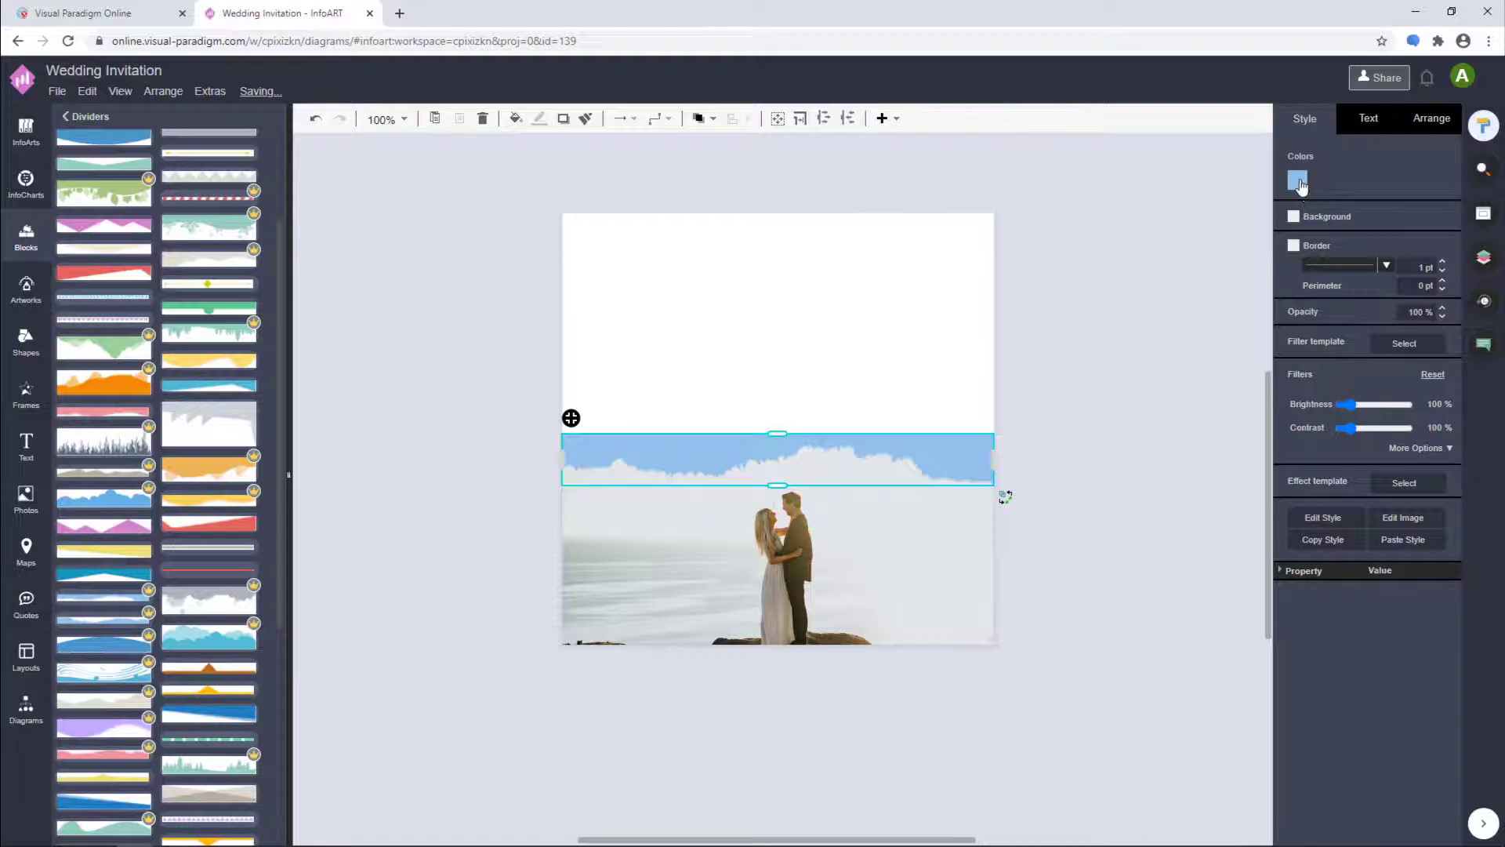
left_click(1297, 179)
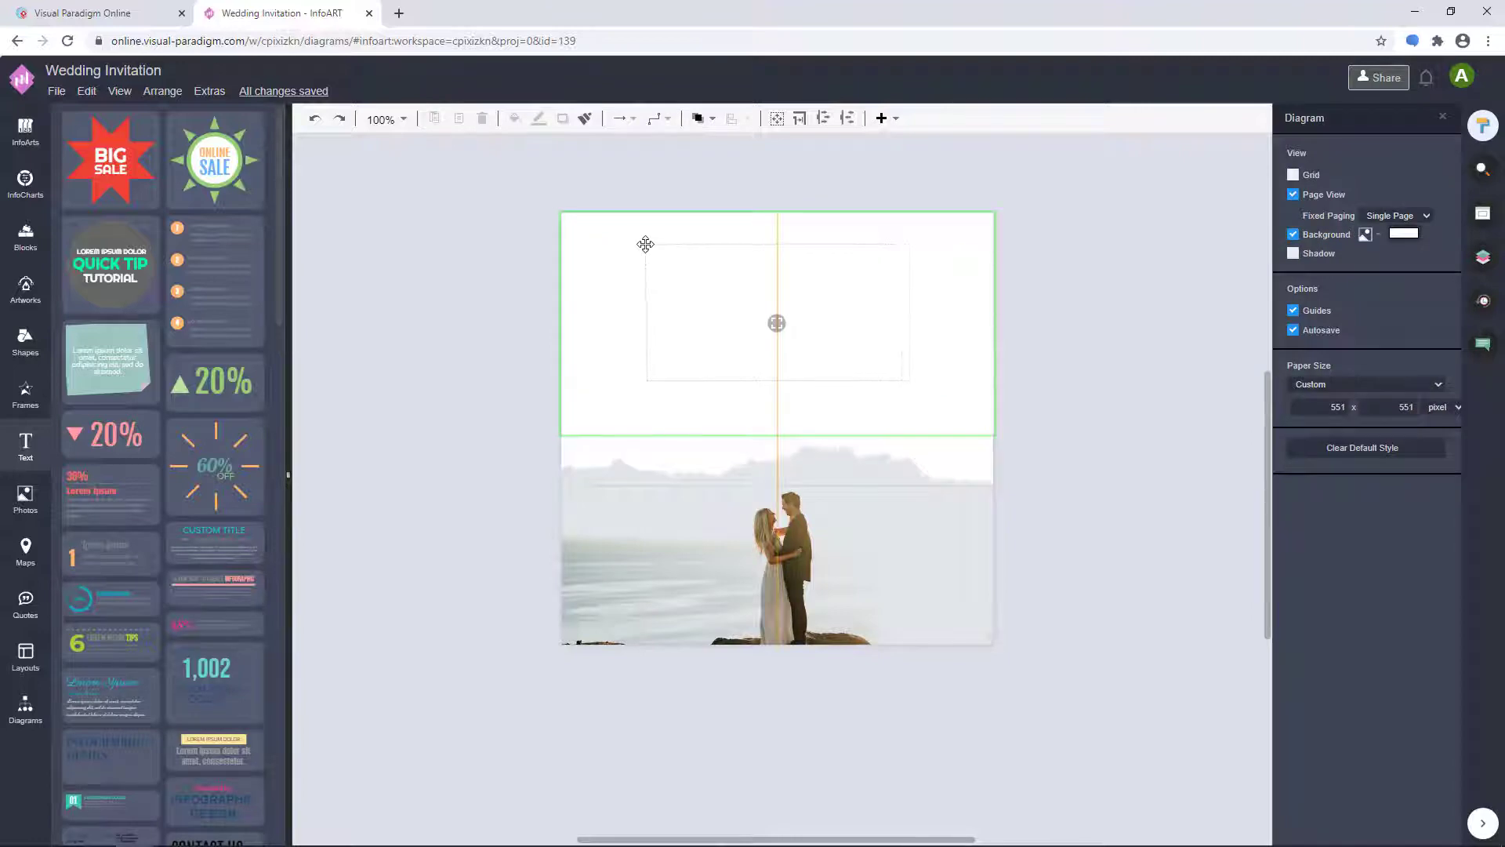
Place a script text template at the top reading 'You are invited to' and 'John & Mary'
right_click(746, 310)
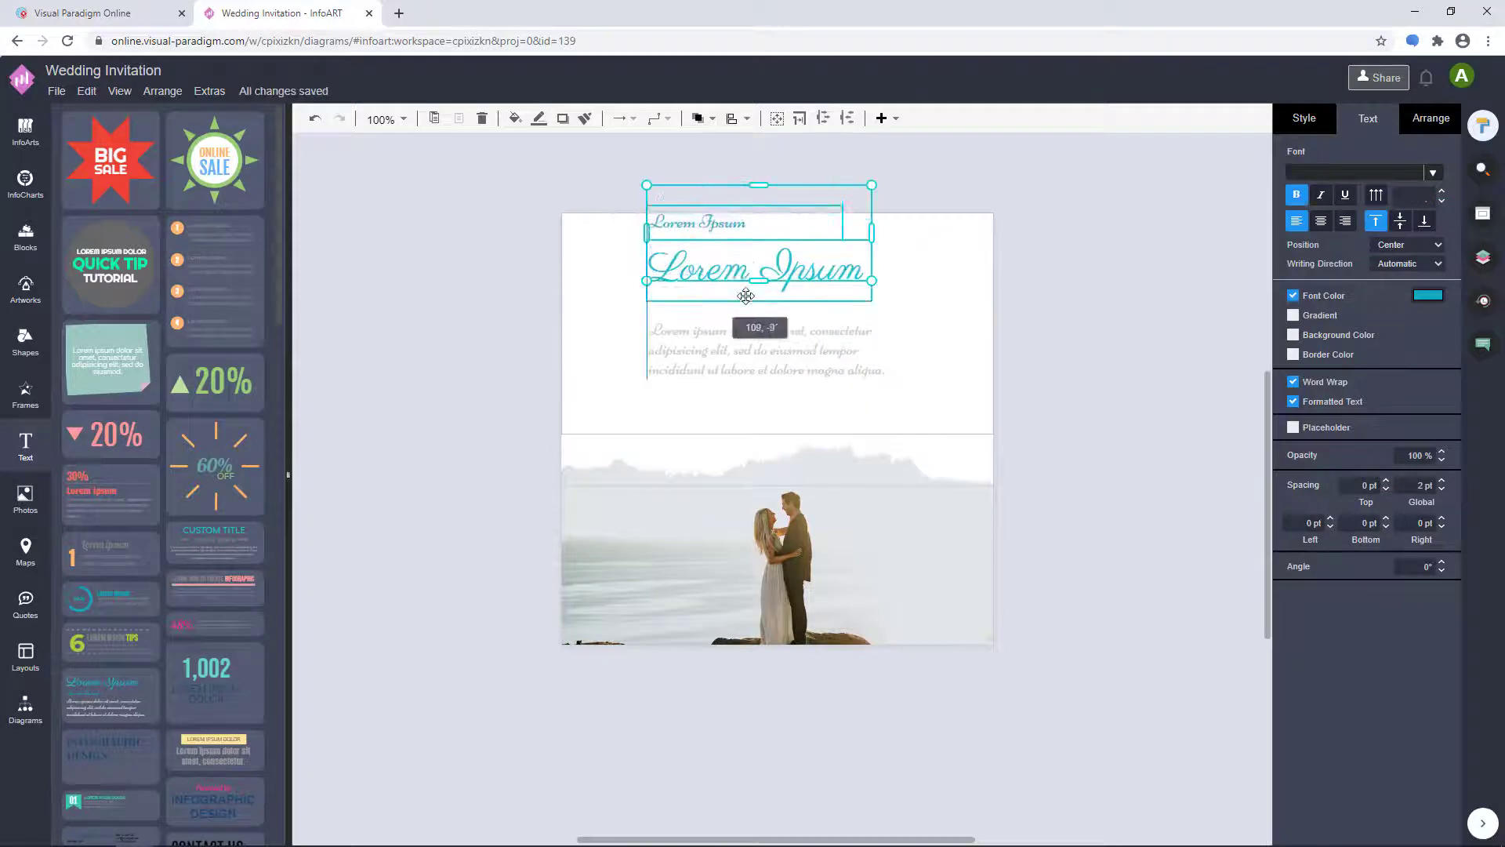
left_click_drag(747, 295, 768, 258)
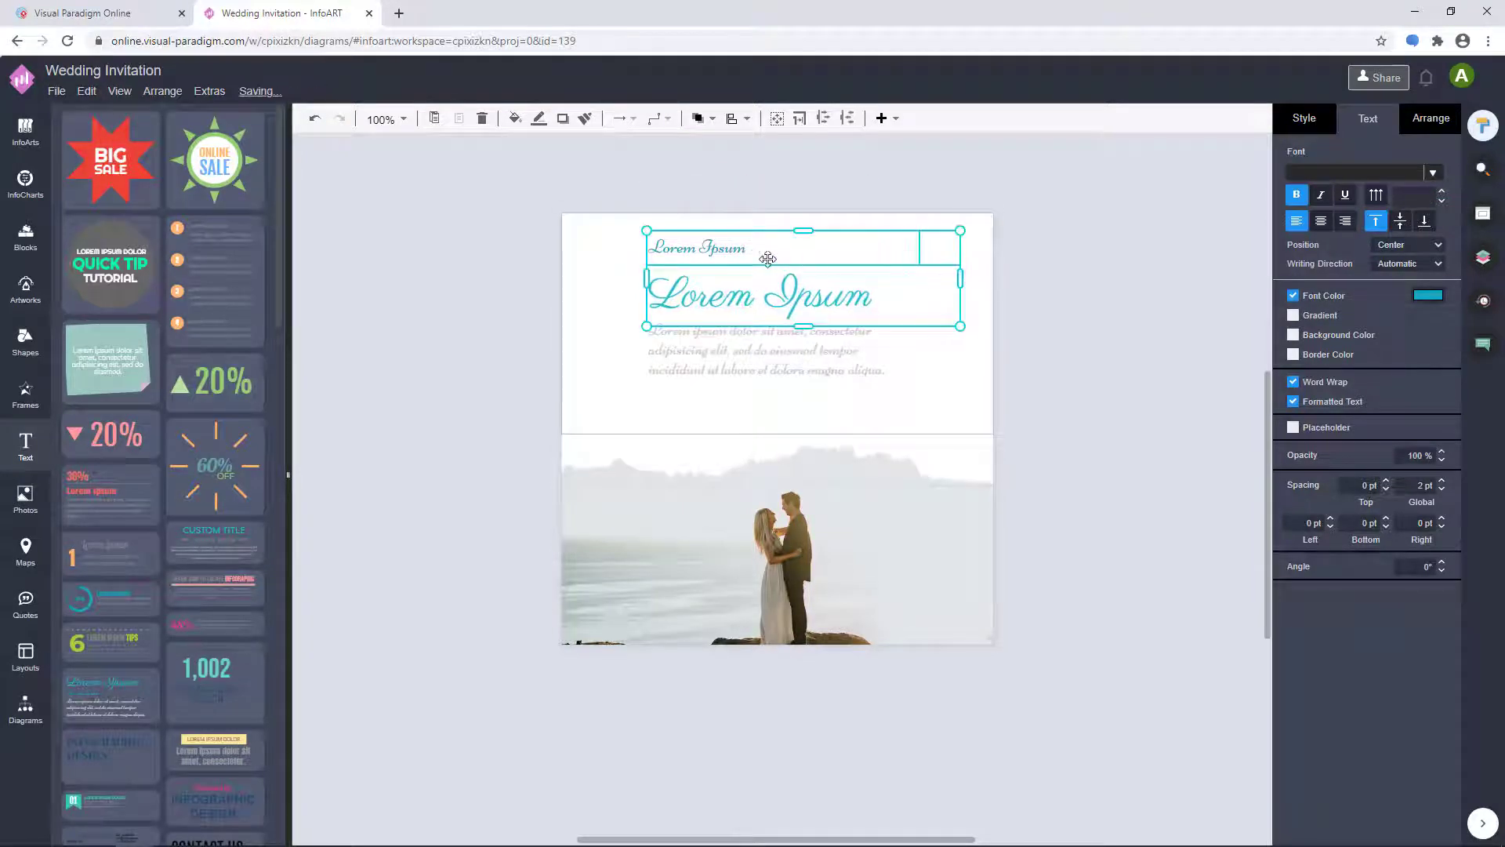
type("You are invited to t")
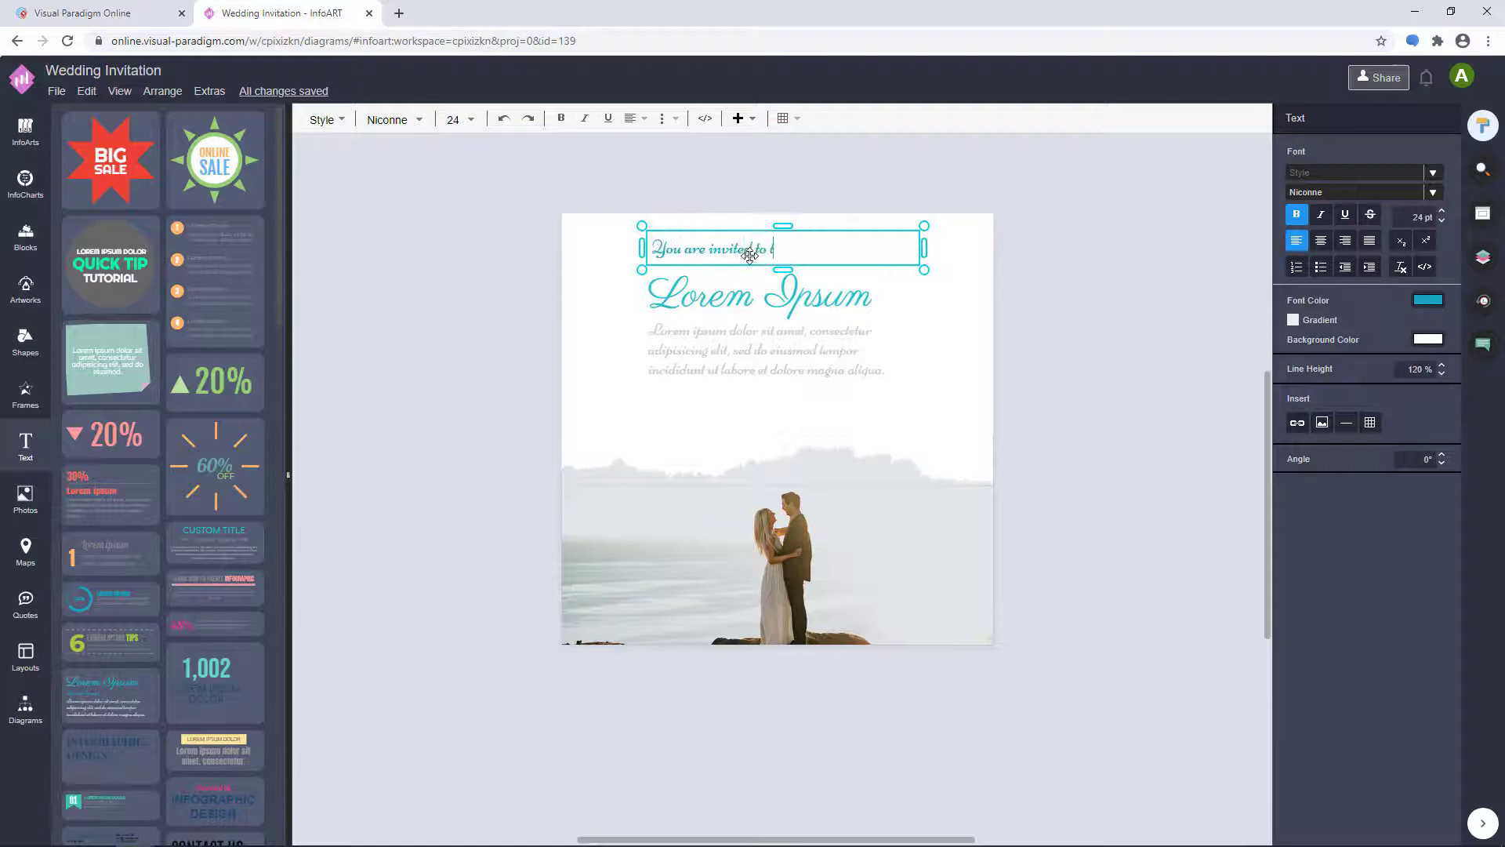
type("John & Ma")
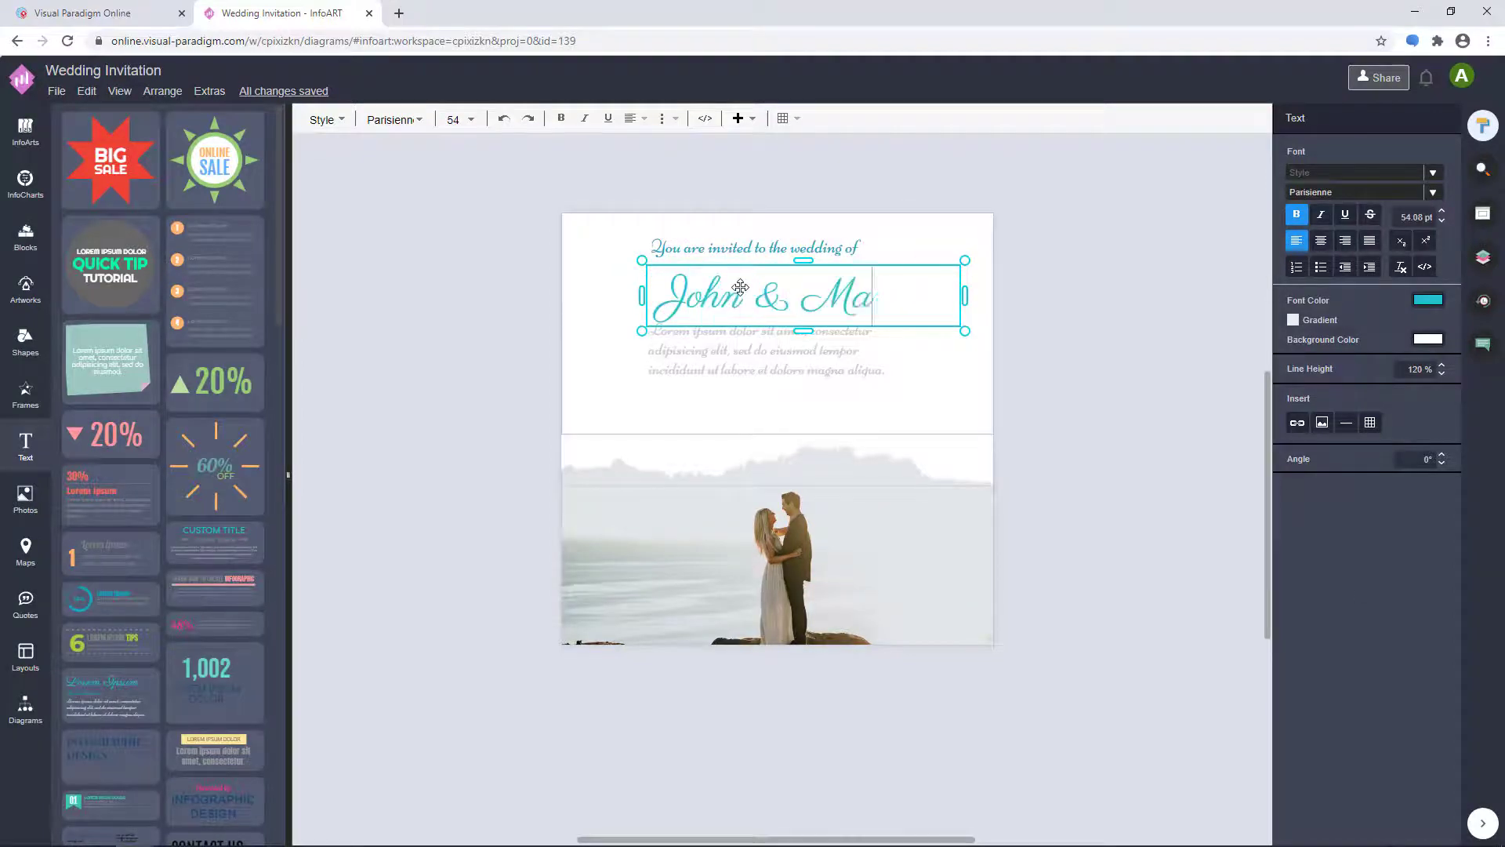
left_click(750, 348)
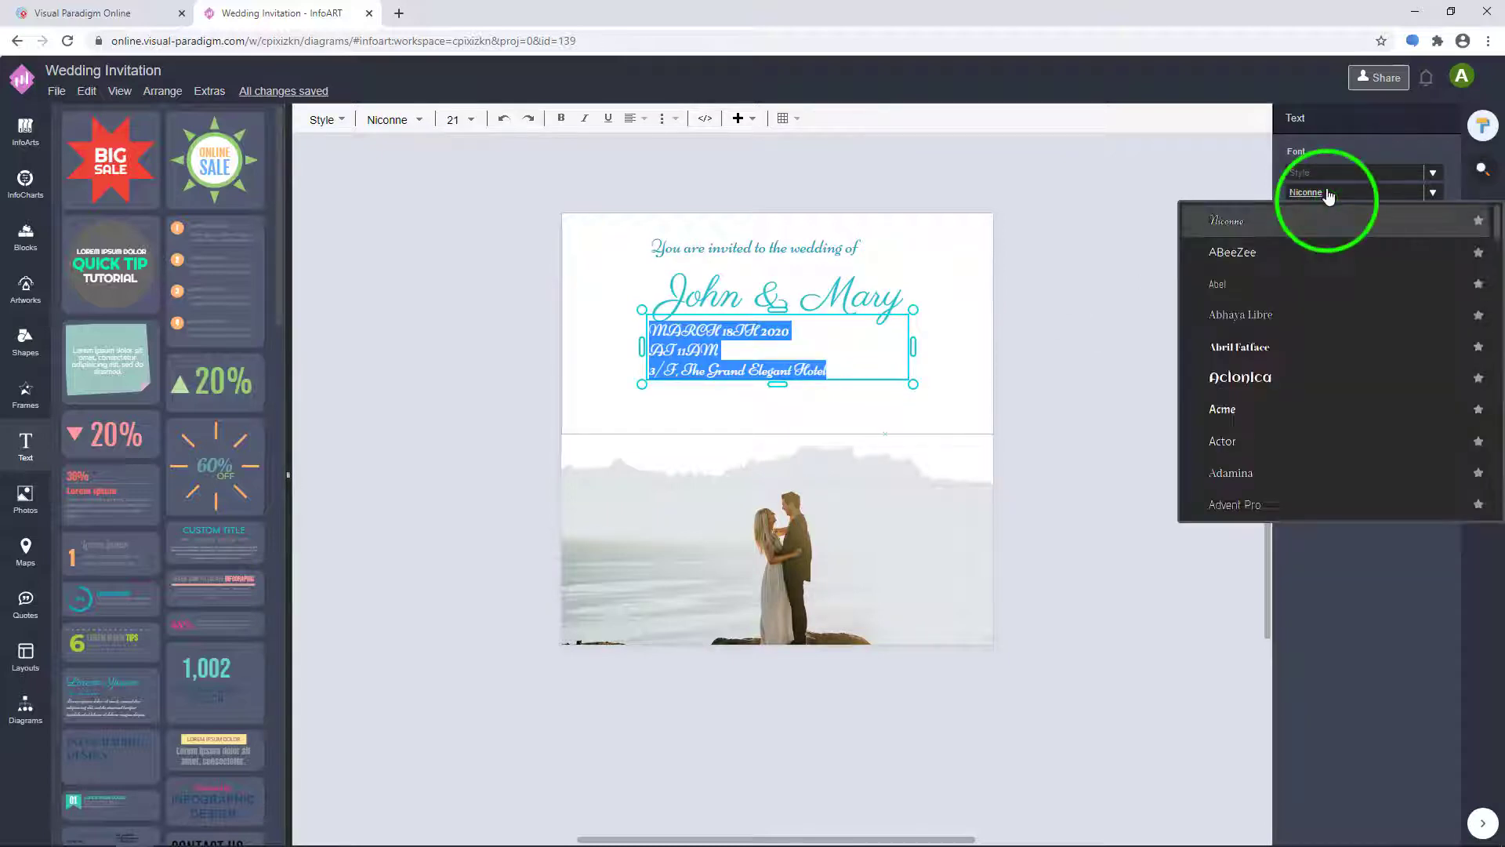
Set the date and venue lines to Abhaya Libre, center them and center the text block on the page
left_click(1241, 313)
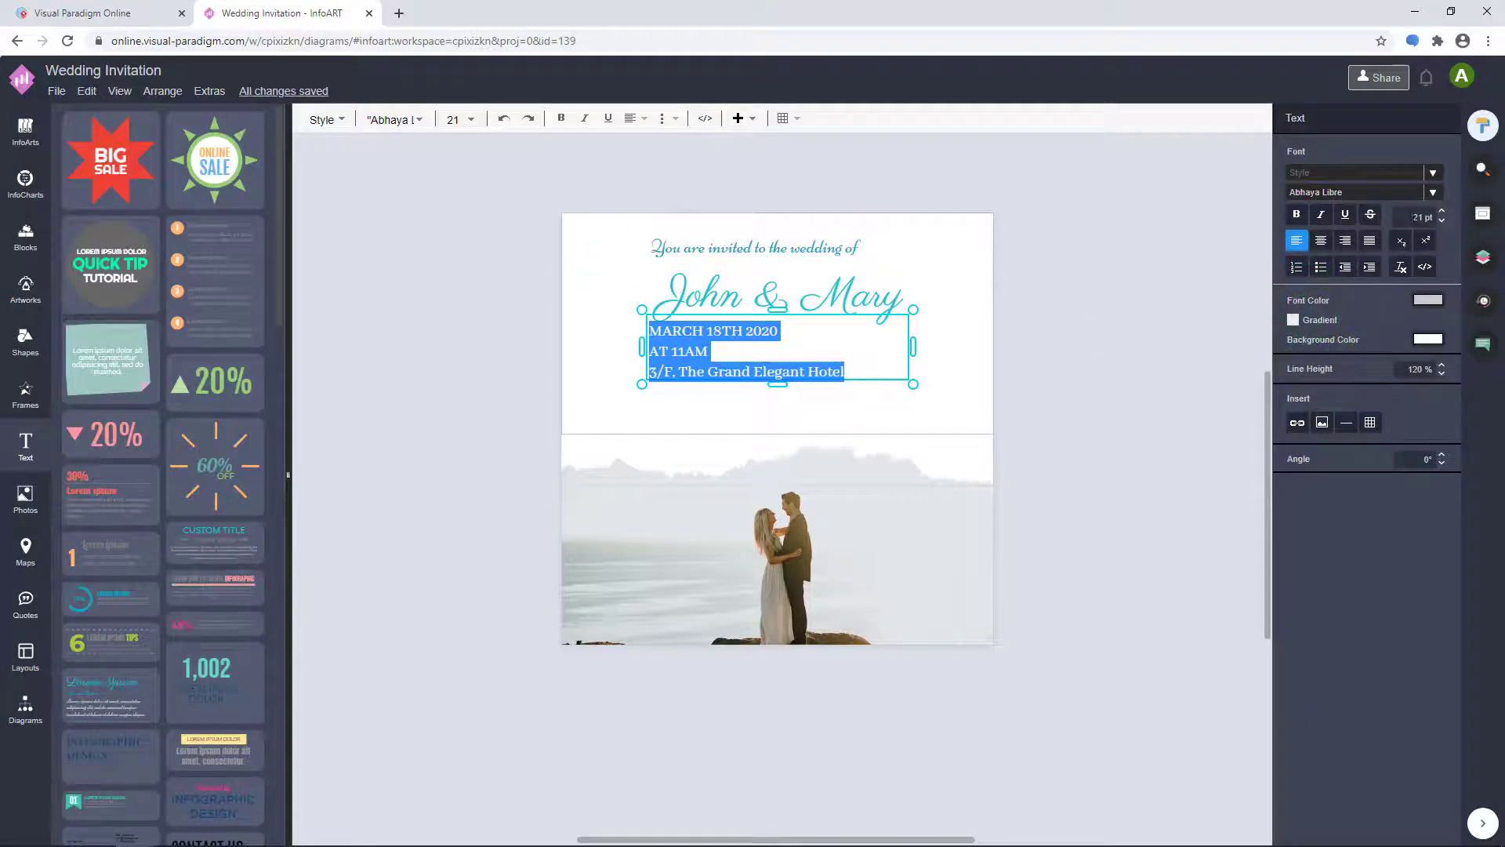
left_click(1428, 299)
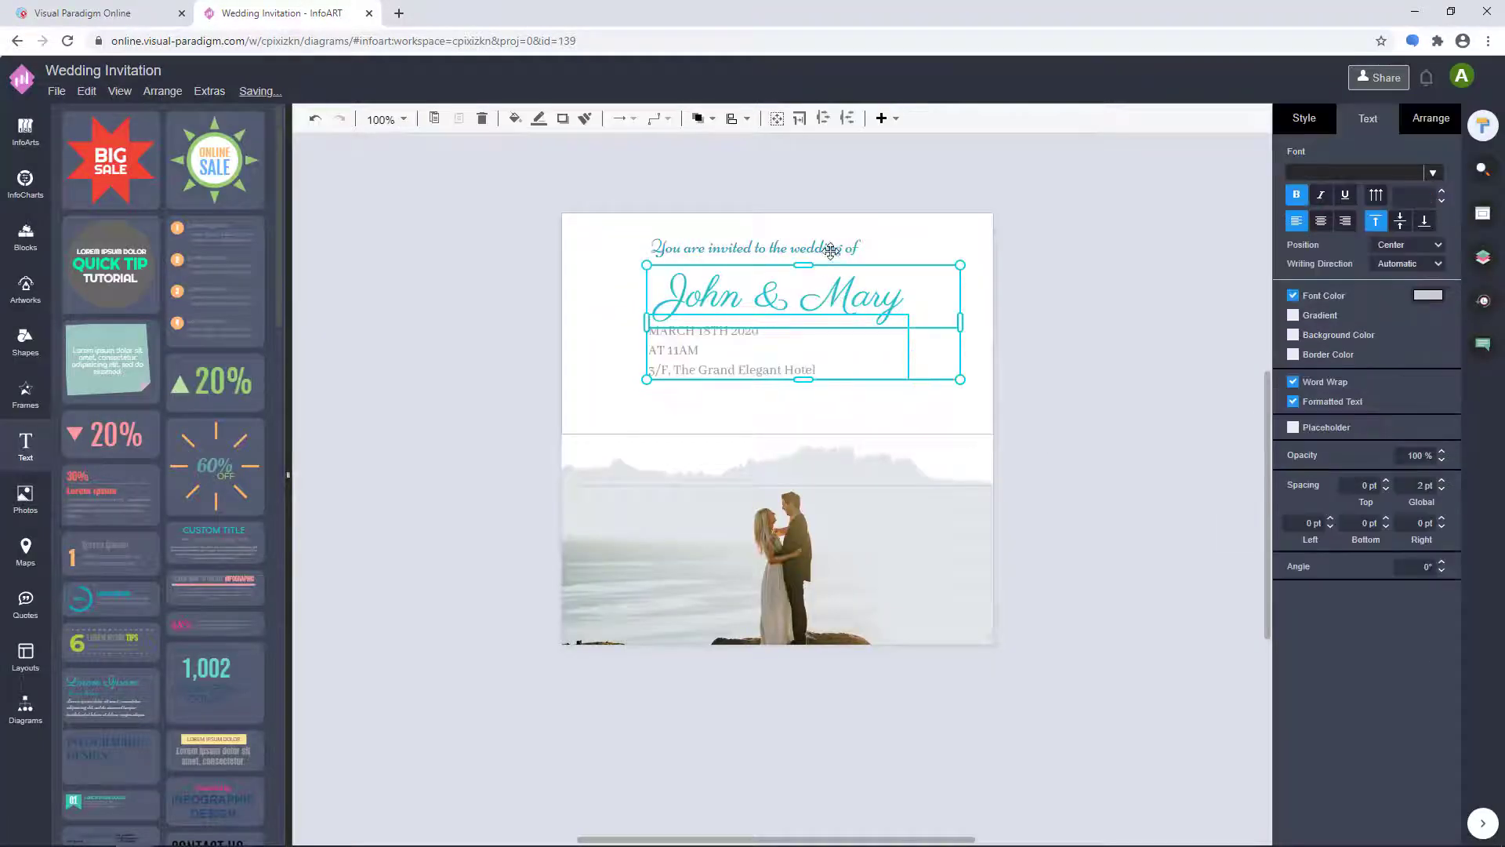
left_click(1430, 119)
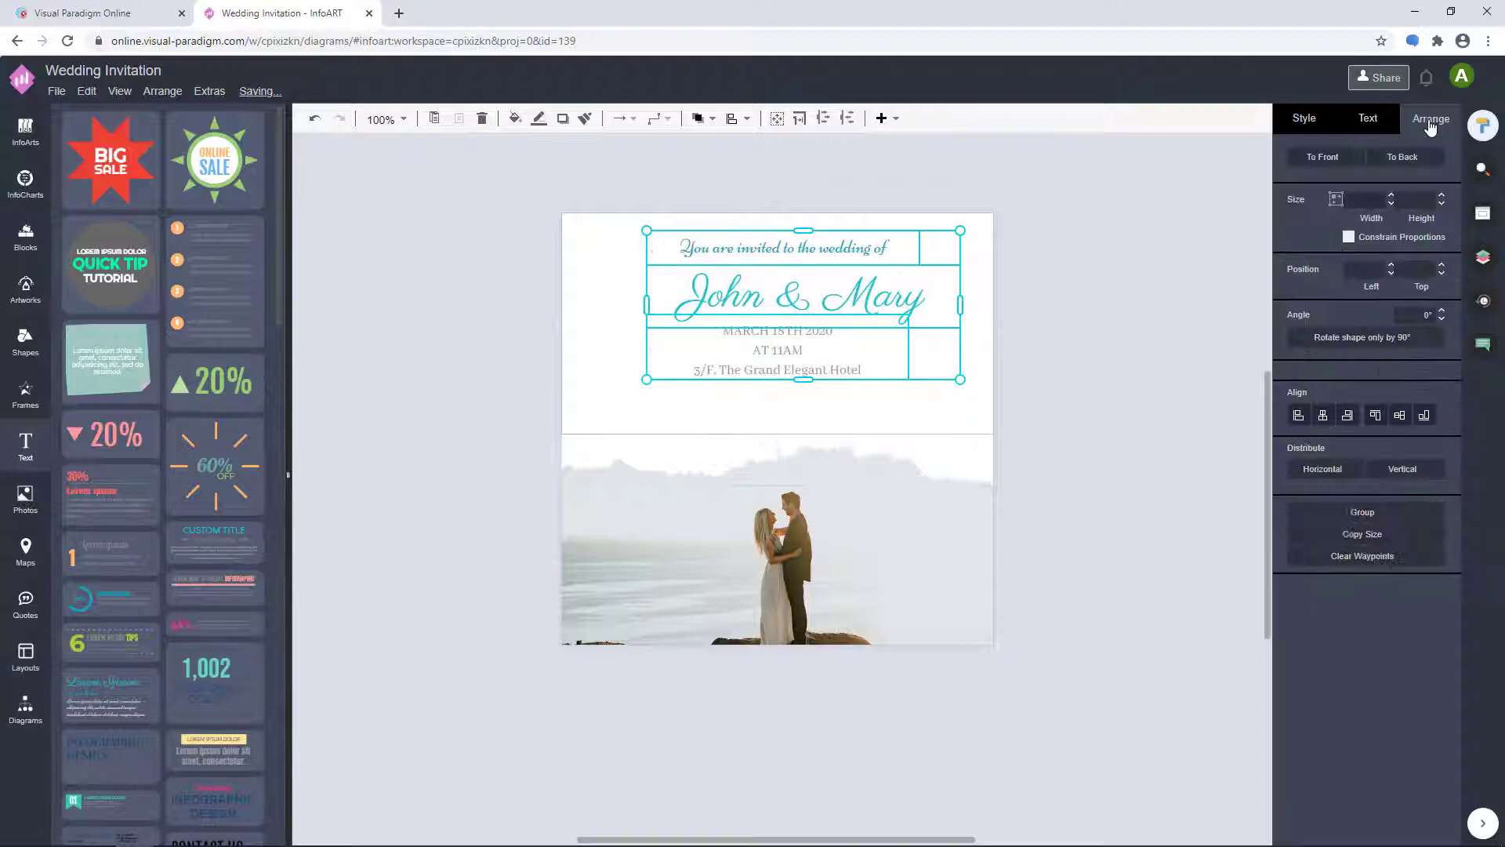
left_click(1324, 414)
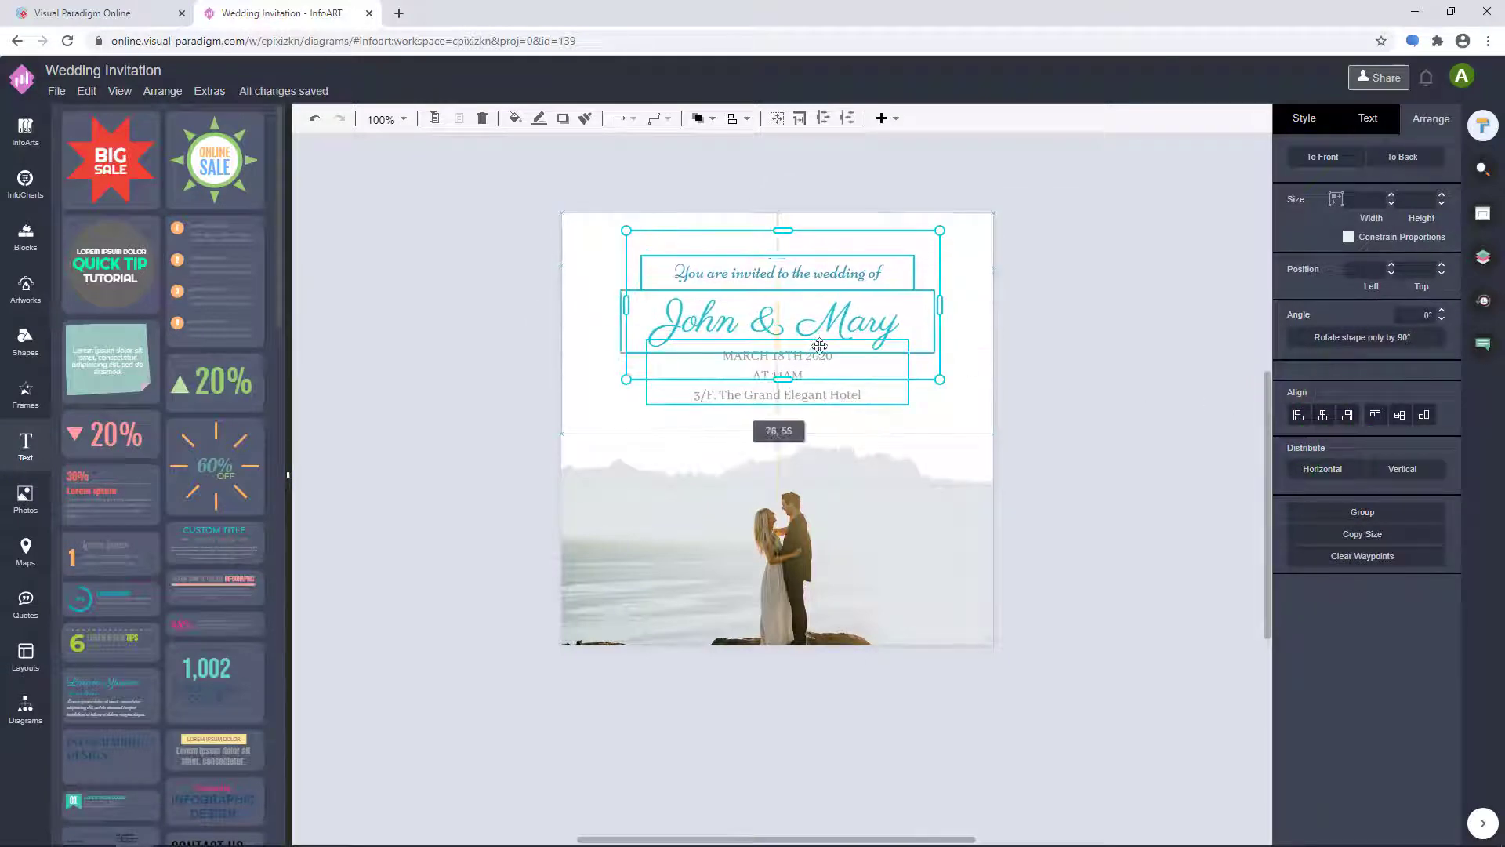
left_click(25, 289)
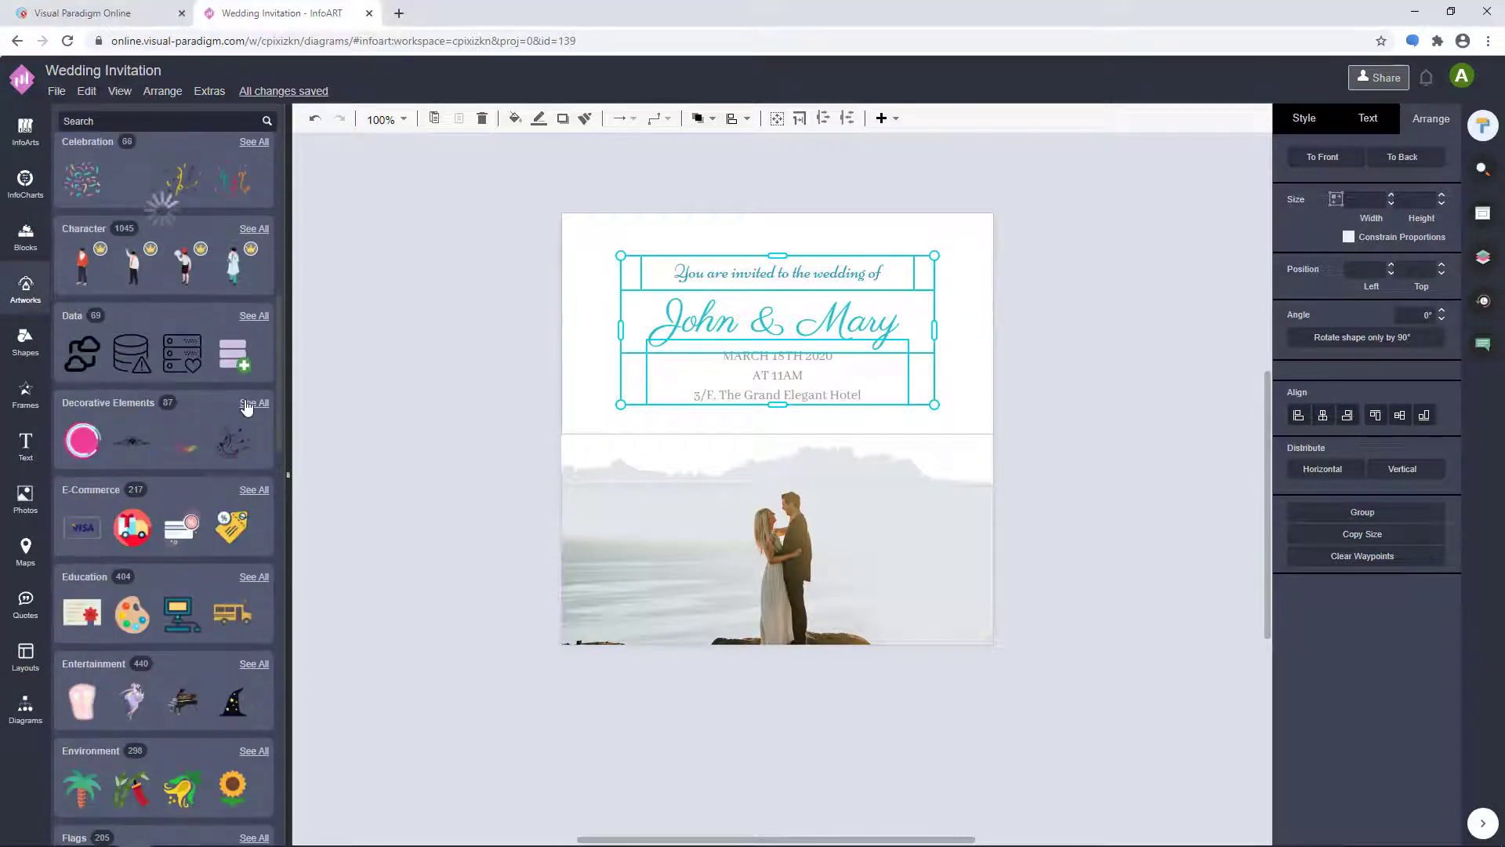
Flip the ornamental divider, colour it teal #26C0CE and duplicate it below the venue line
left_click(252, 403)
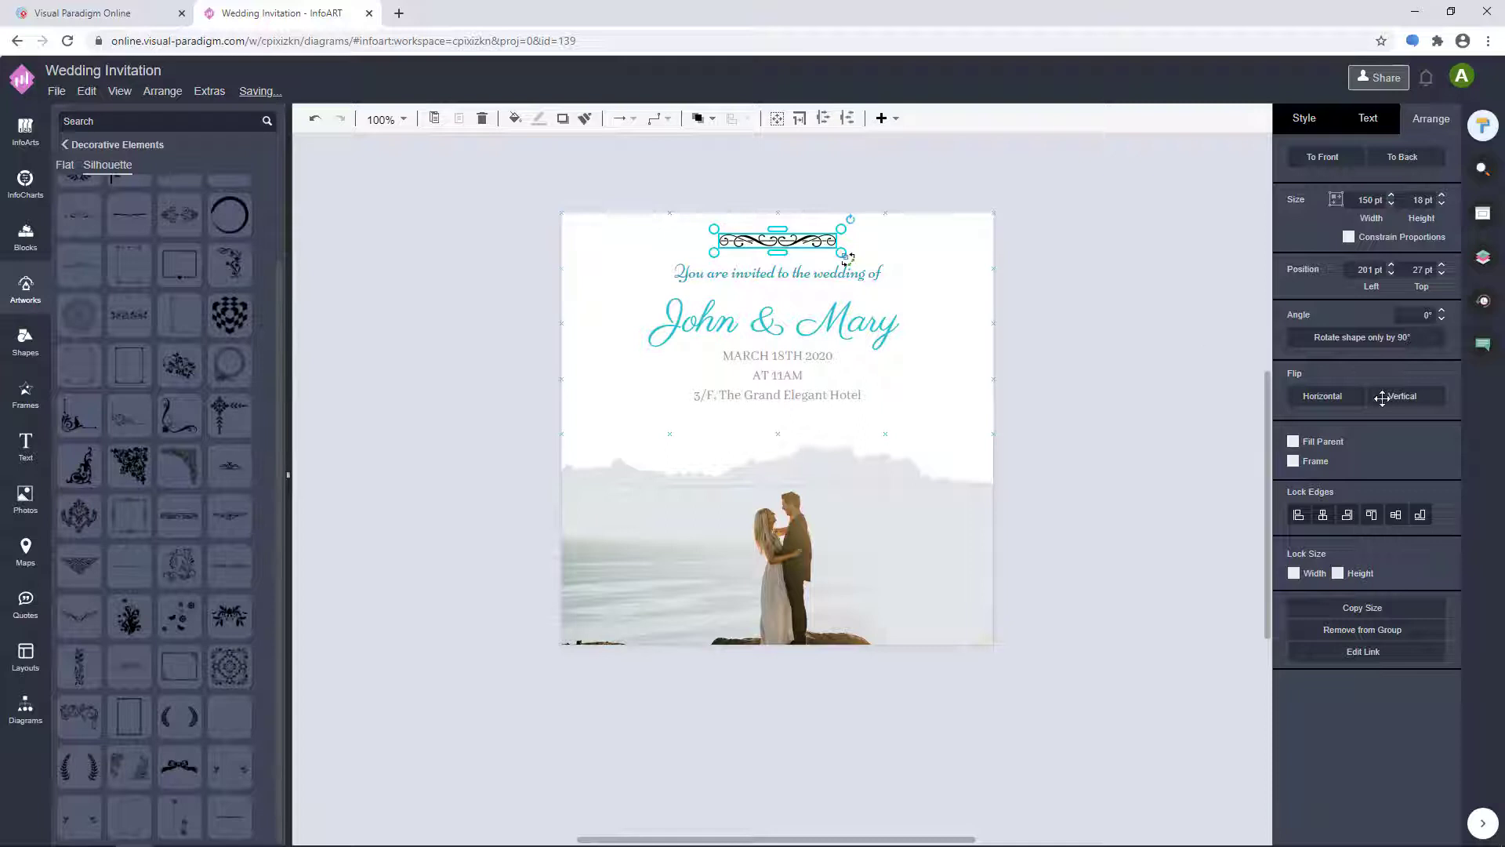
left_click(1401, 395)
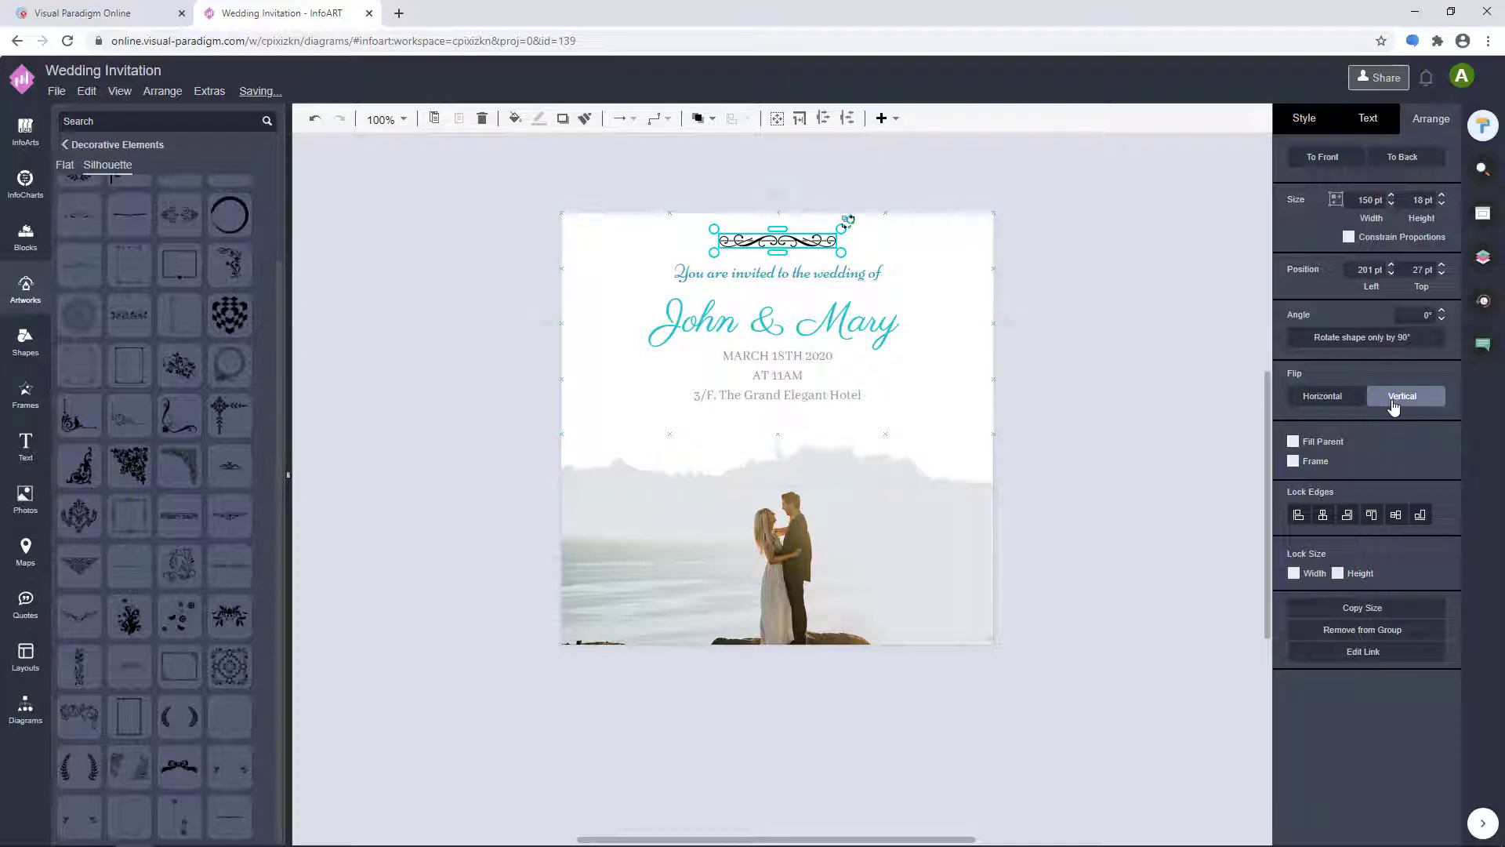
left_click(1303, 119)
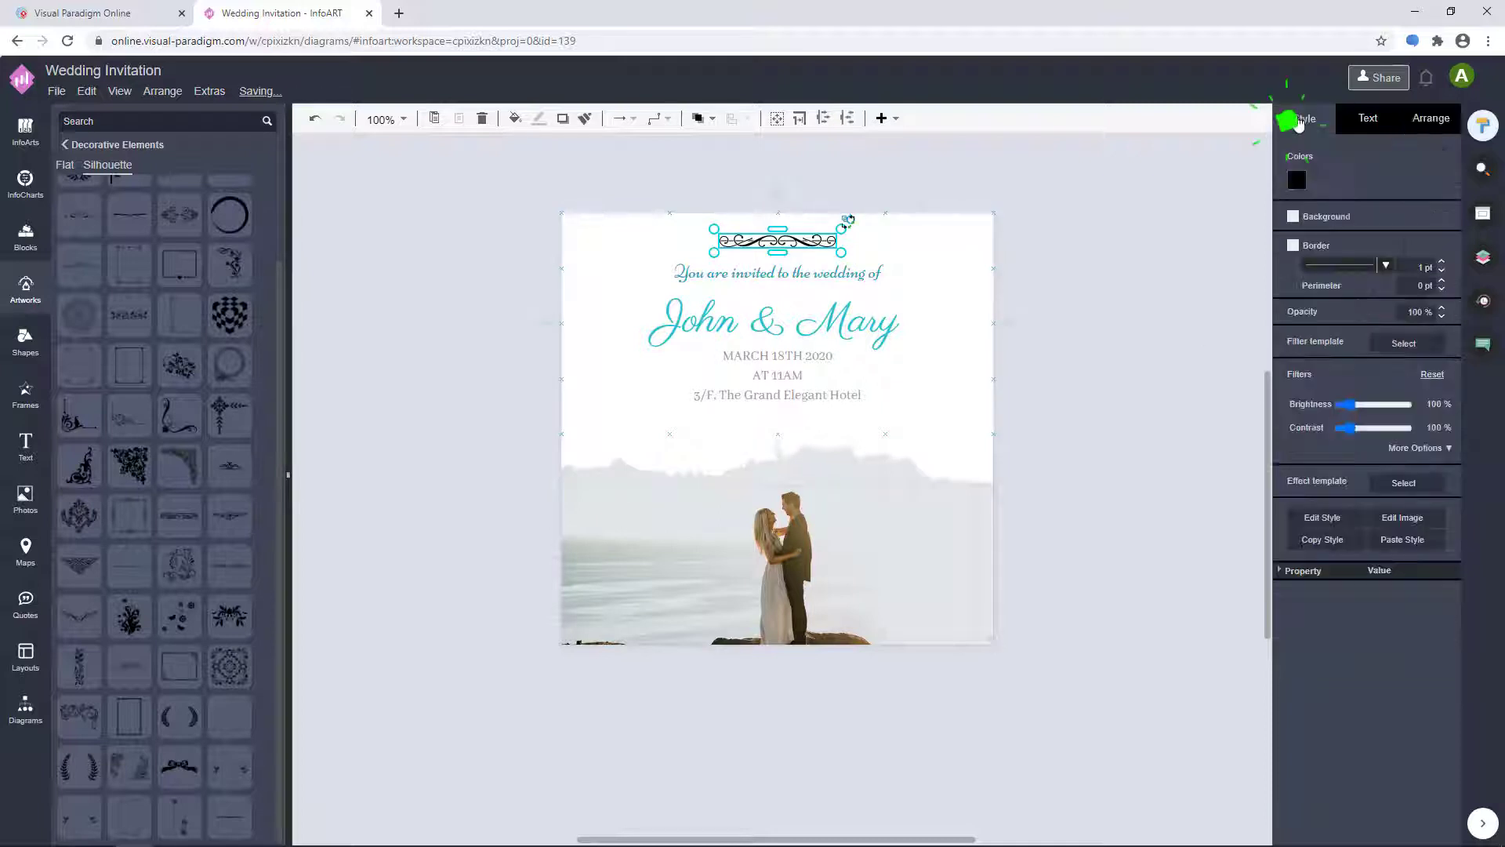
left_click(1295, 179)
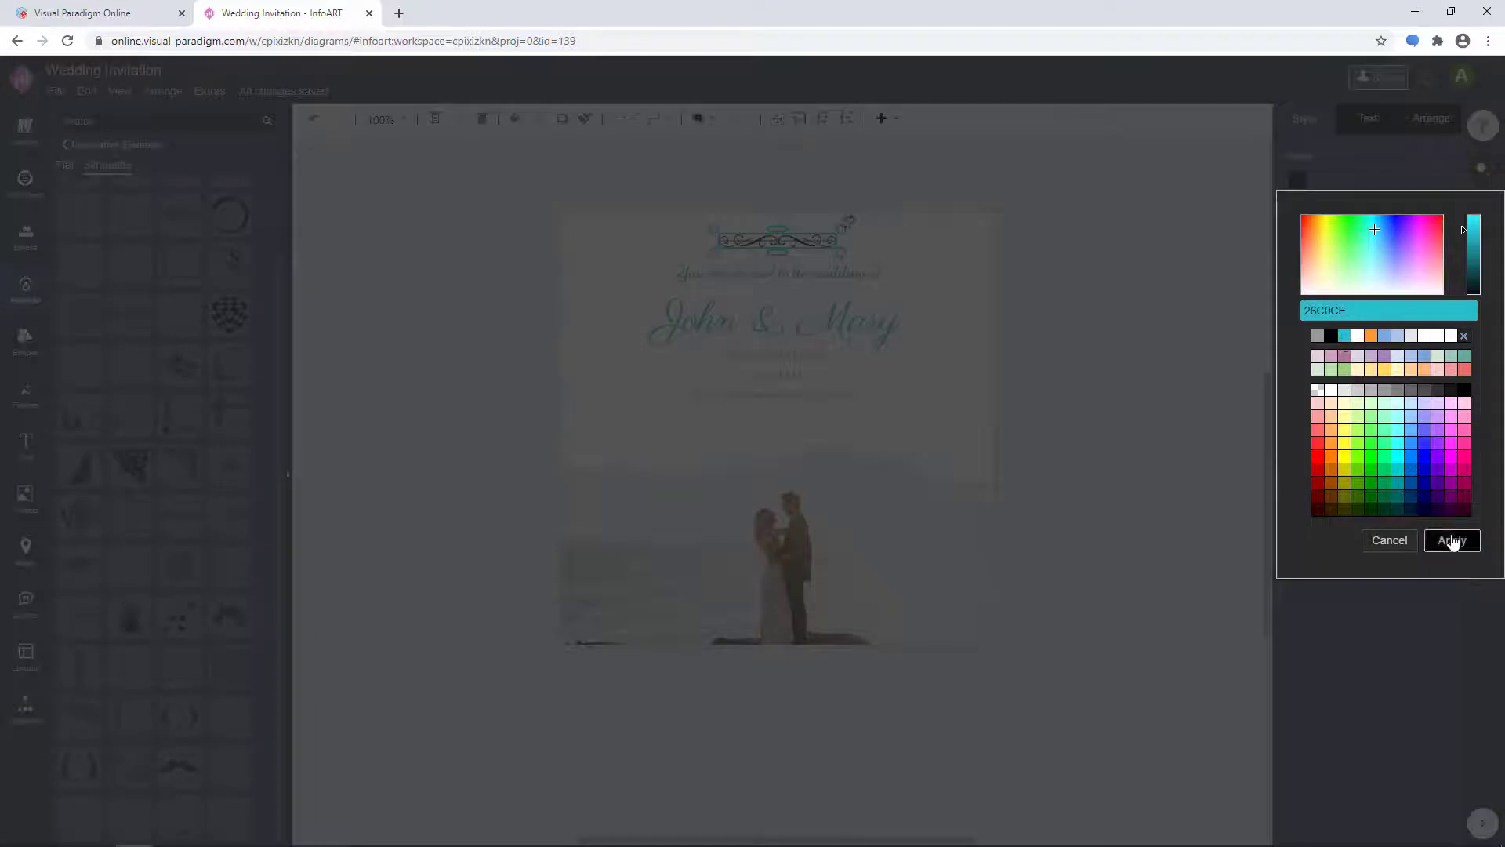
left_click(1452, 540)
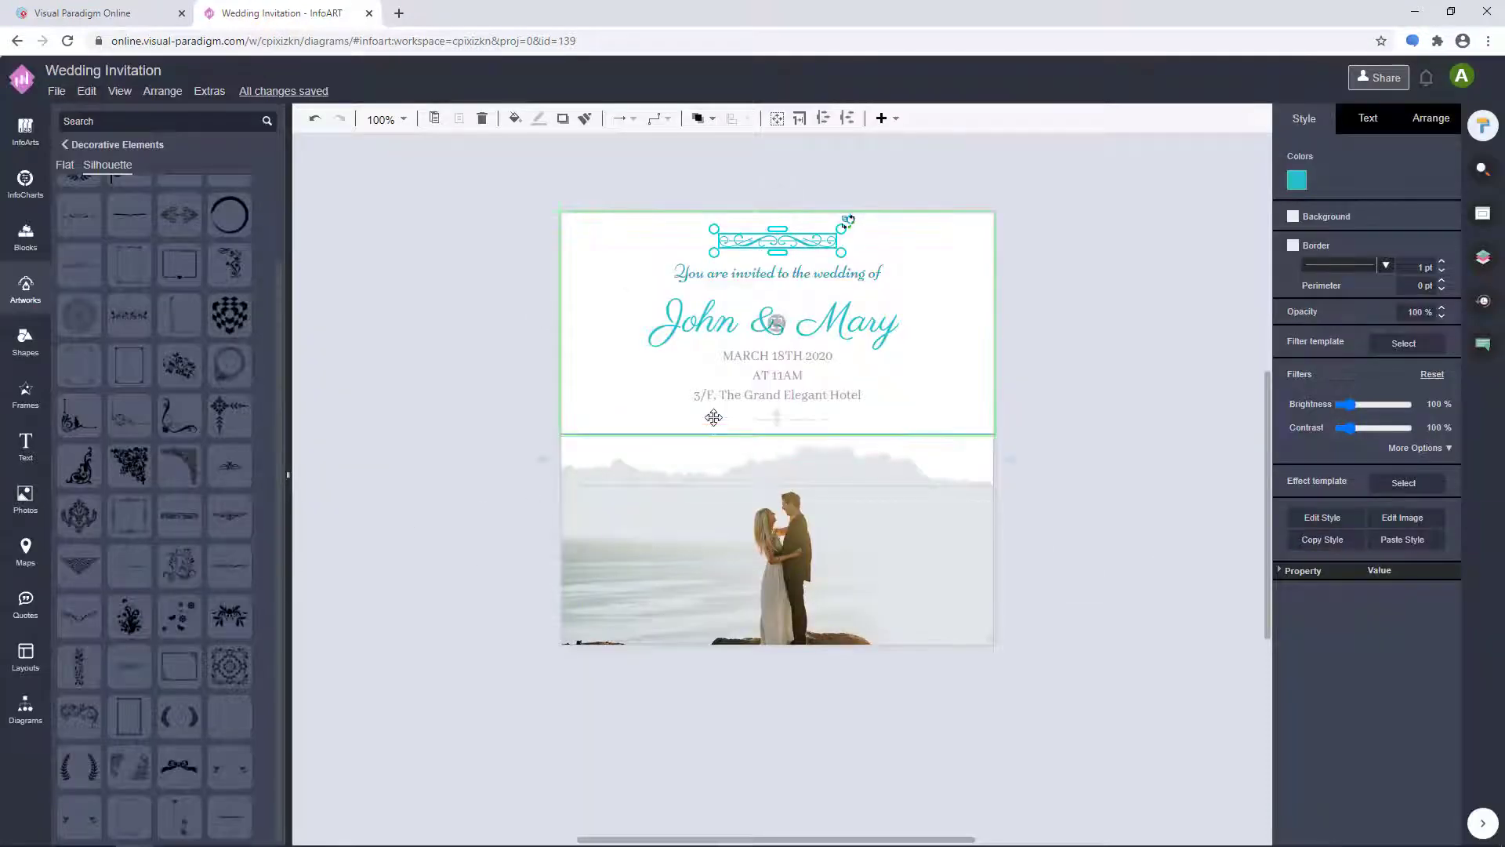
left_click(1297, 180)
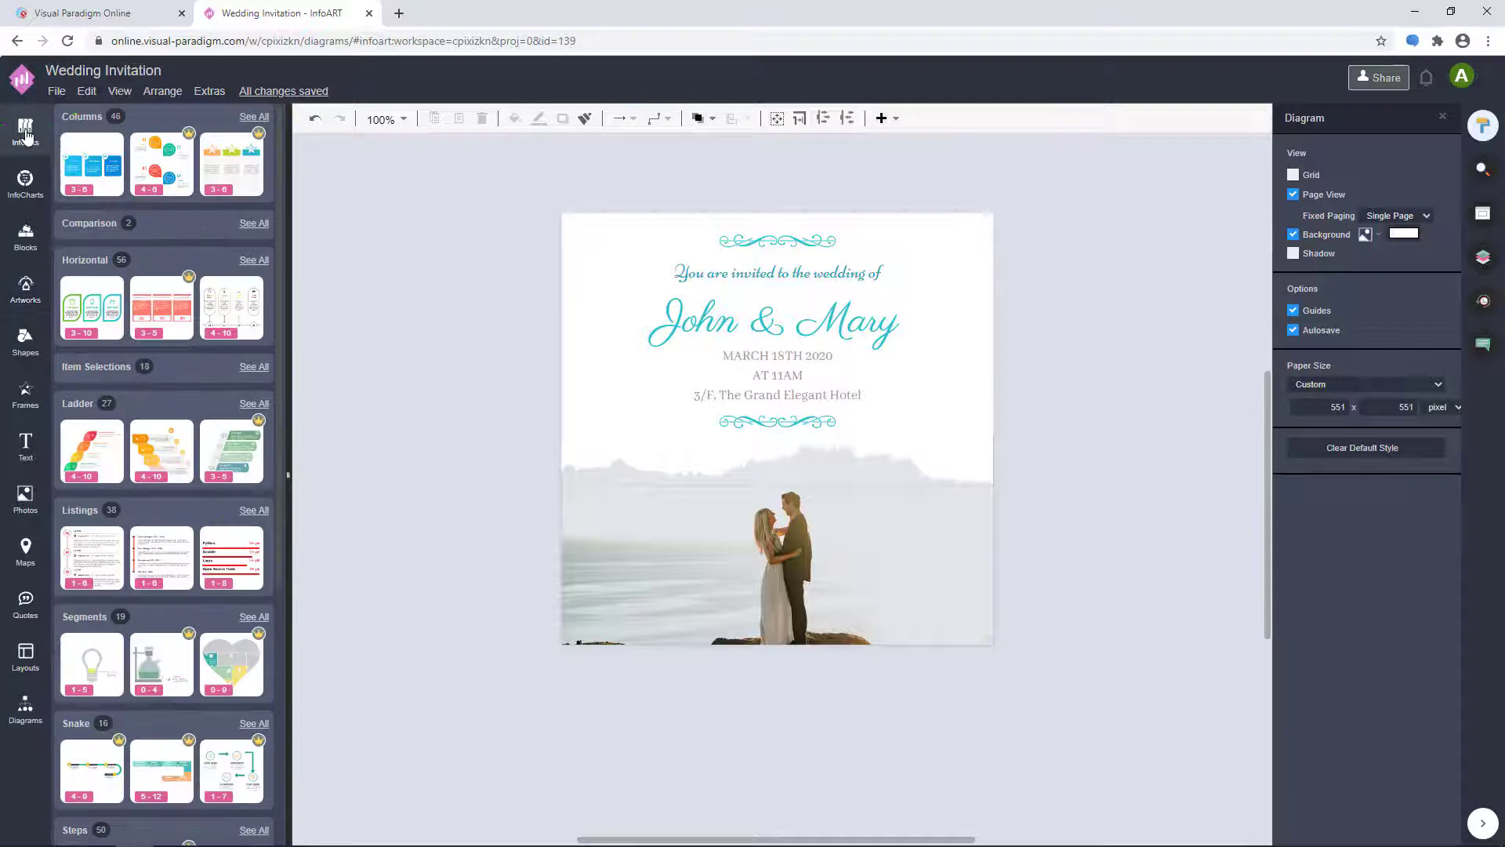
Drag the social contact listing from InfoArts > Listings onto the photo and remove one row
scroll("down", 3)
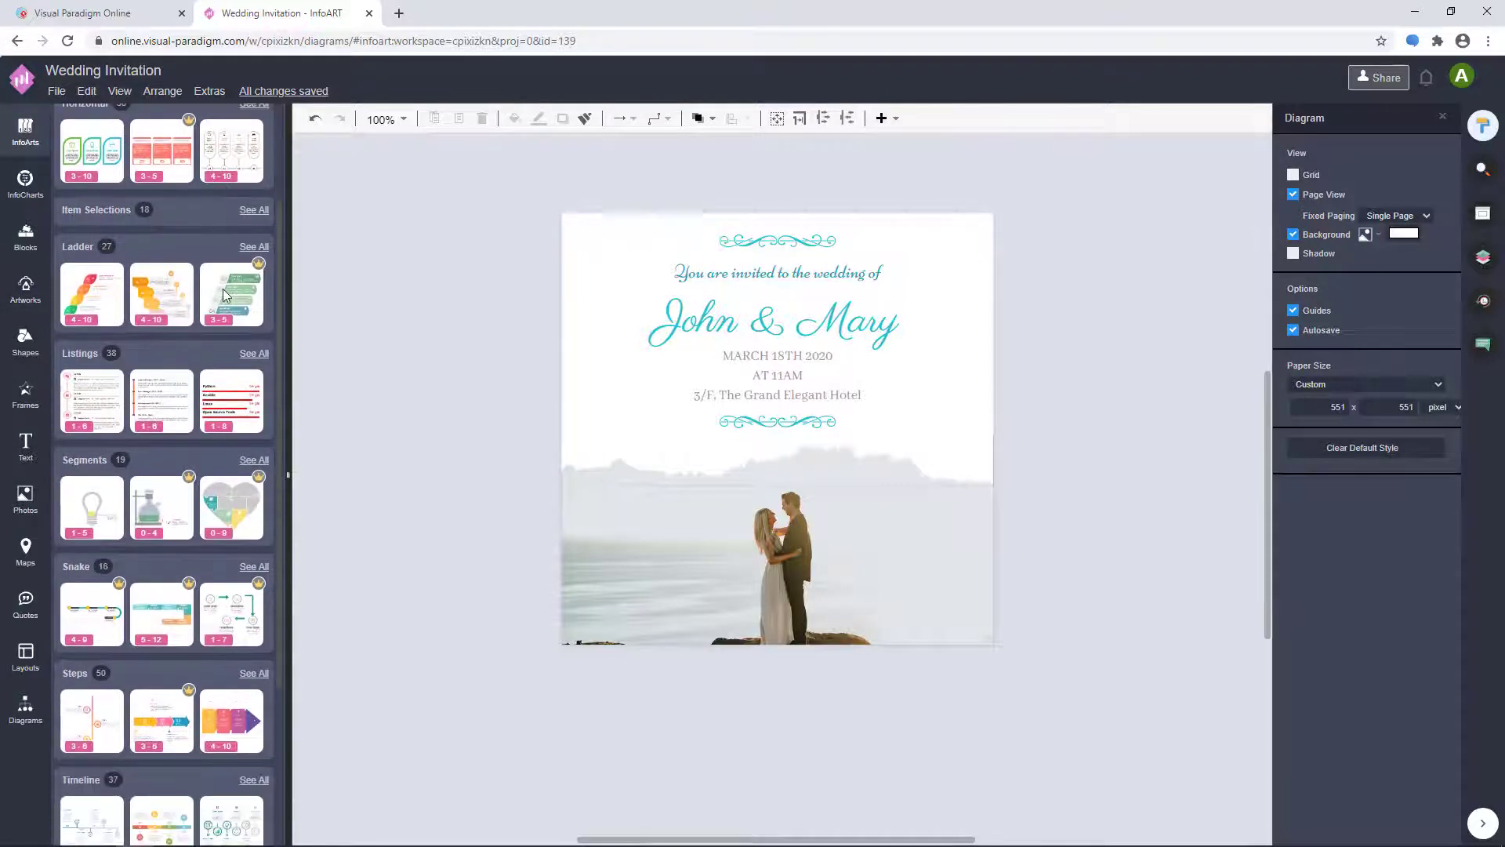
left_click(254, 354)
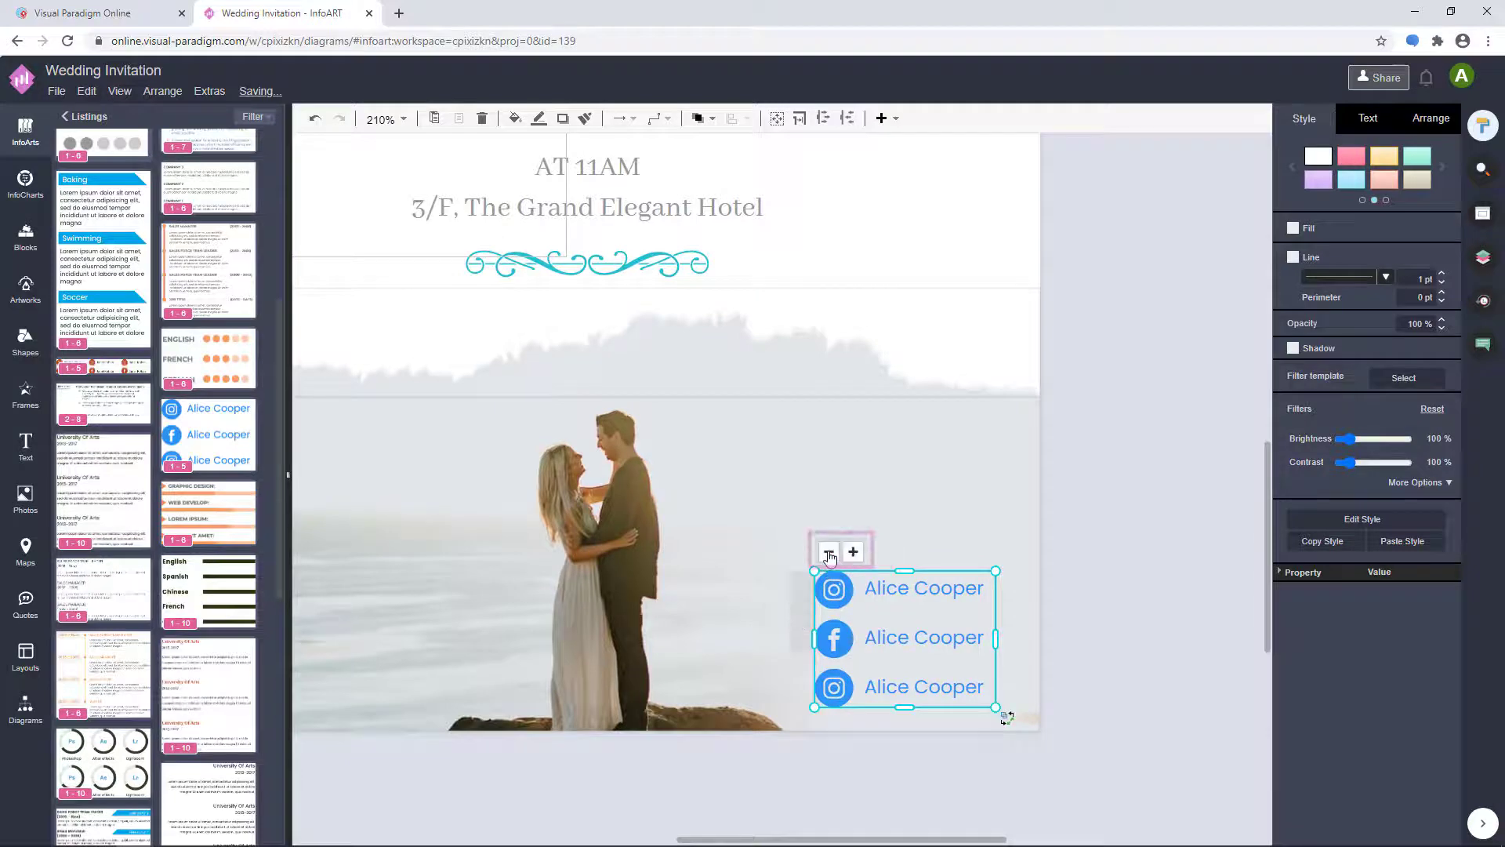
left_click(828, 552)
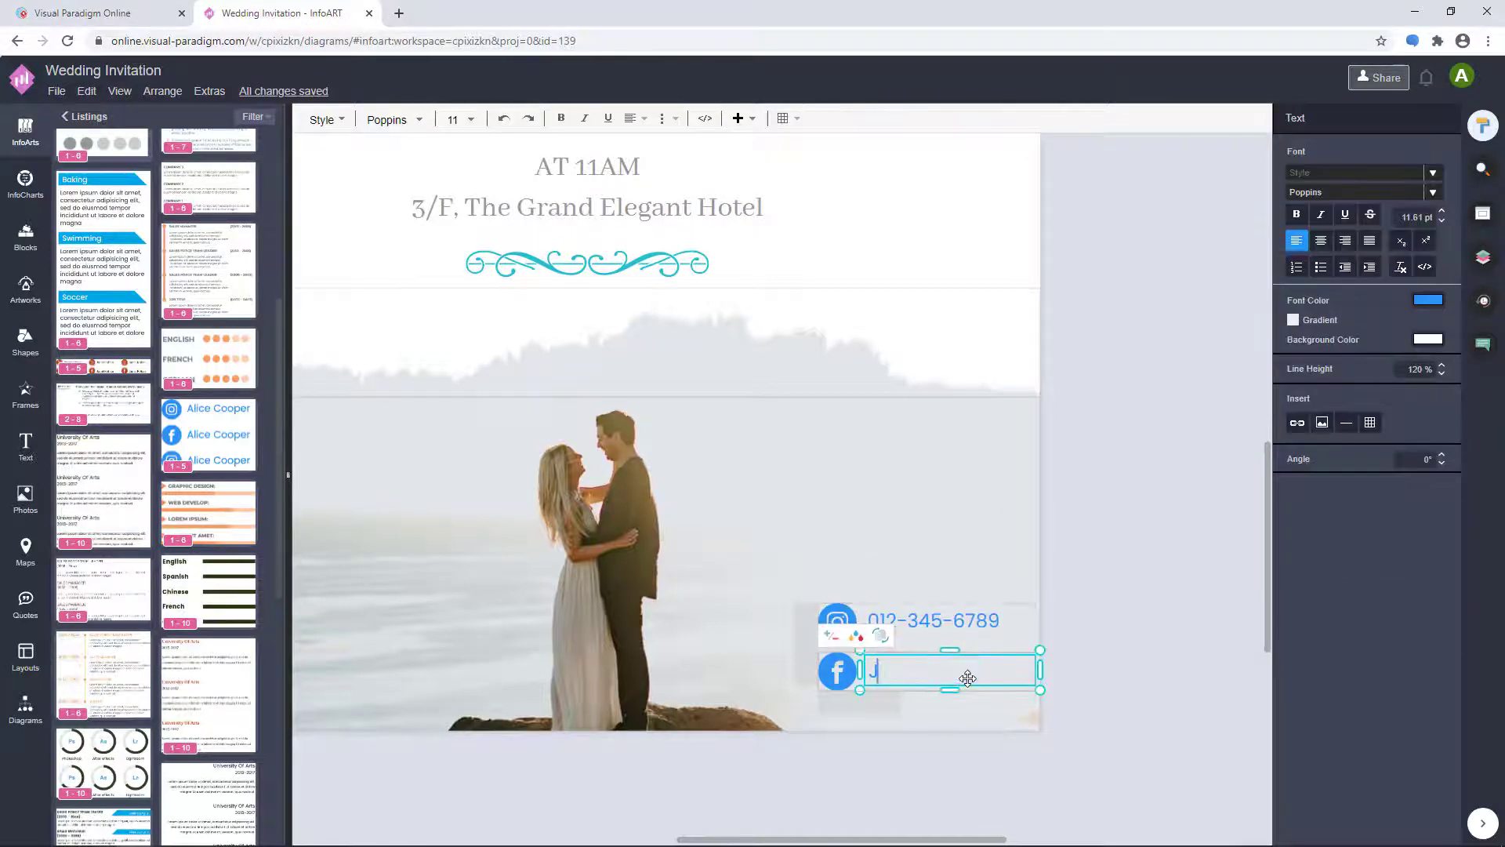
Edit the rows to the phone number and 'John Doe' with a 'Contact John to confirm attendance' line
type("John Doe")
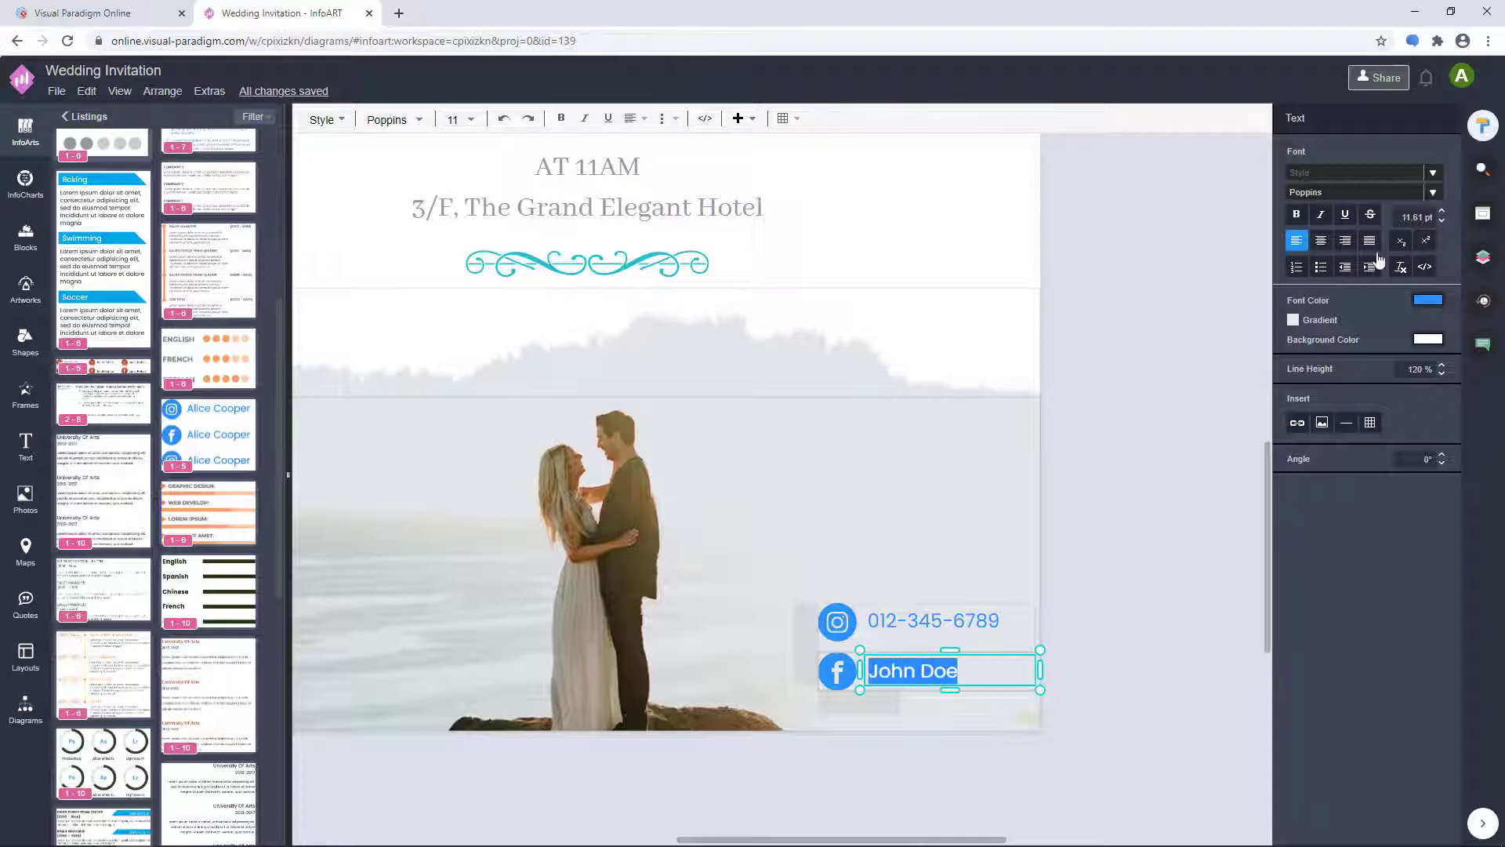
left_click(950, 621)
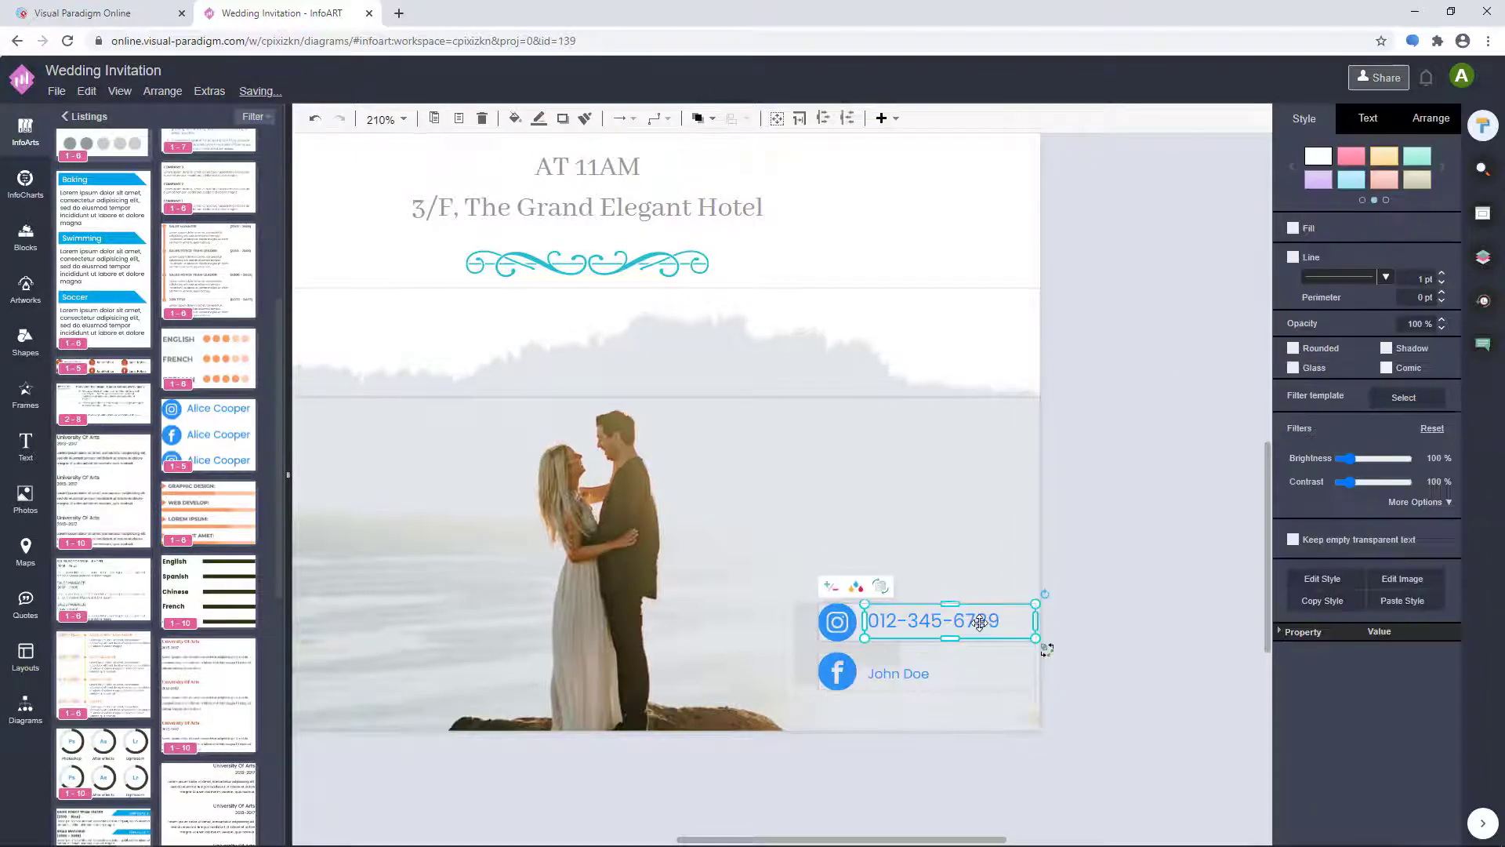
double_click(933, 621)
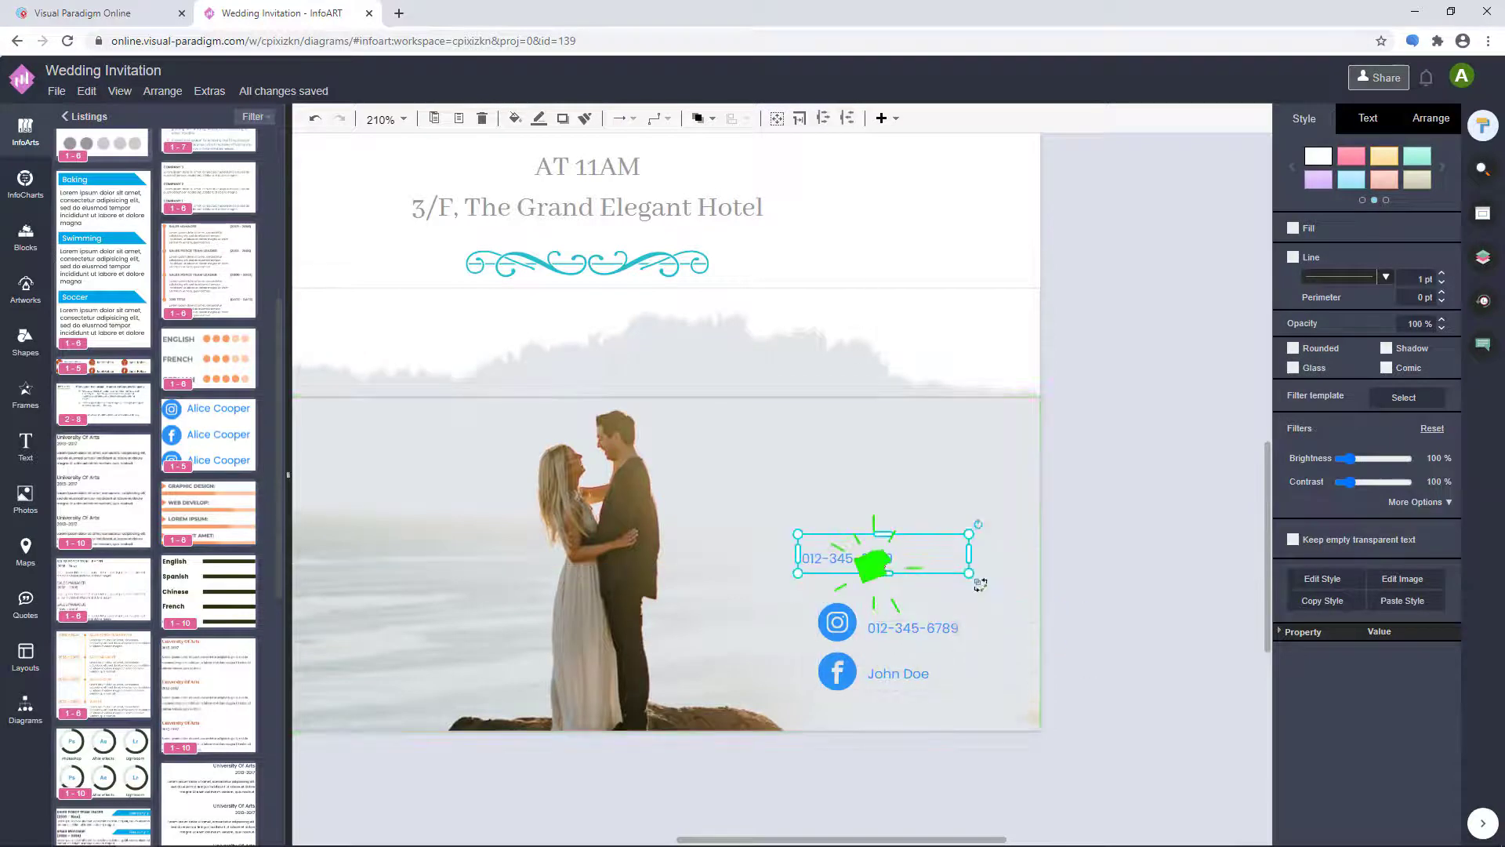
double_click(834, 559)
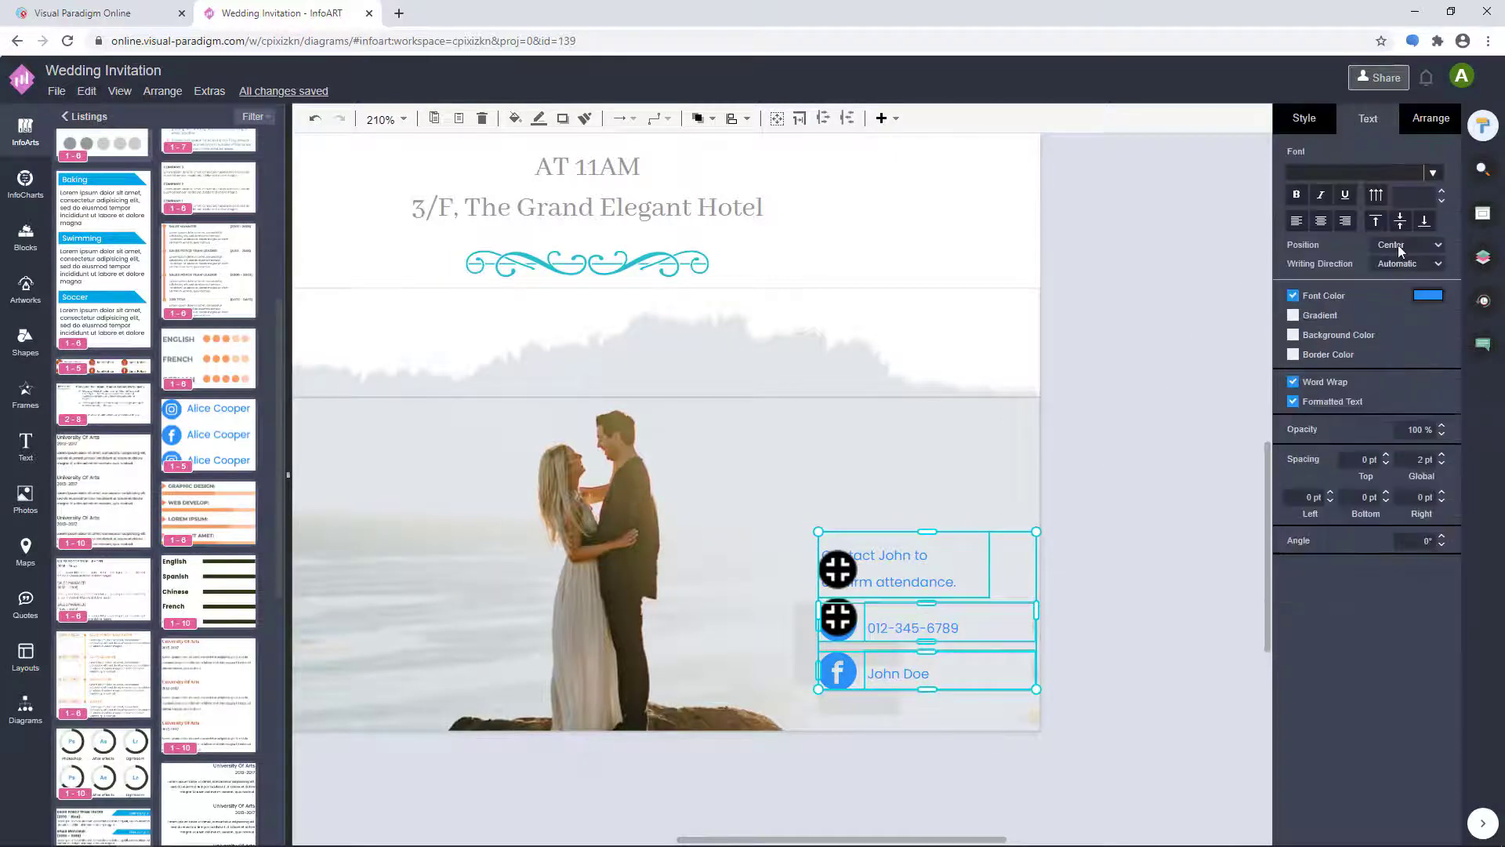
left_click(1427, 295)
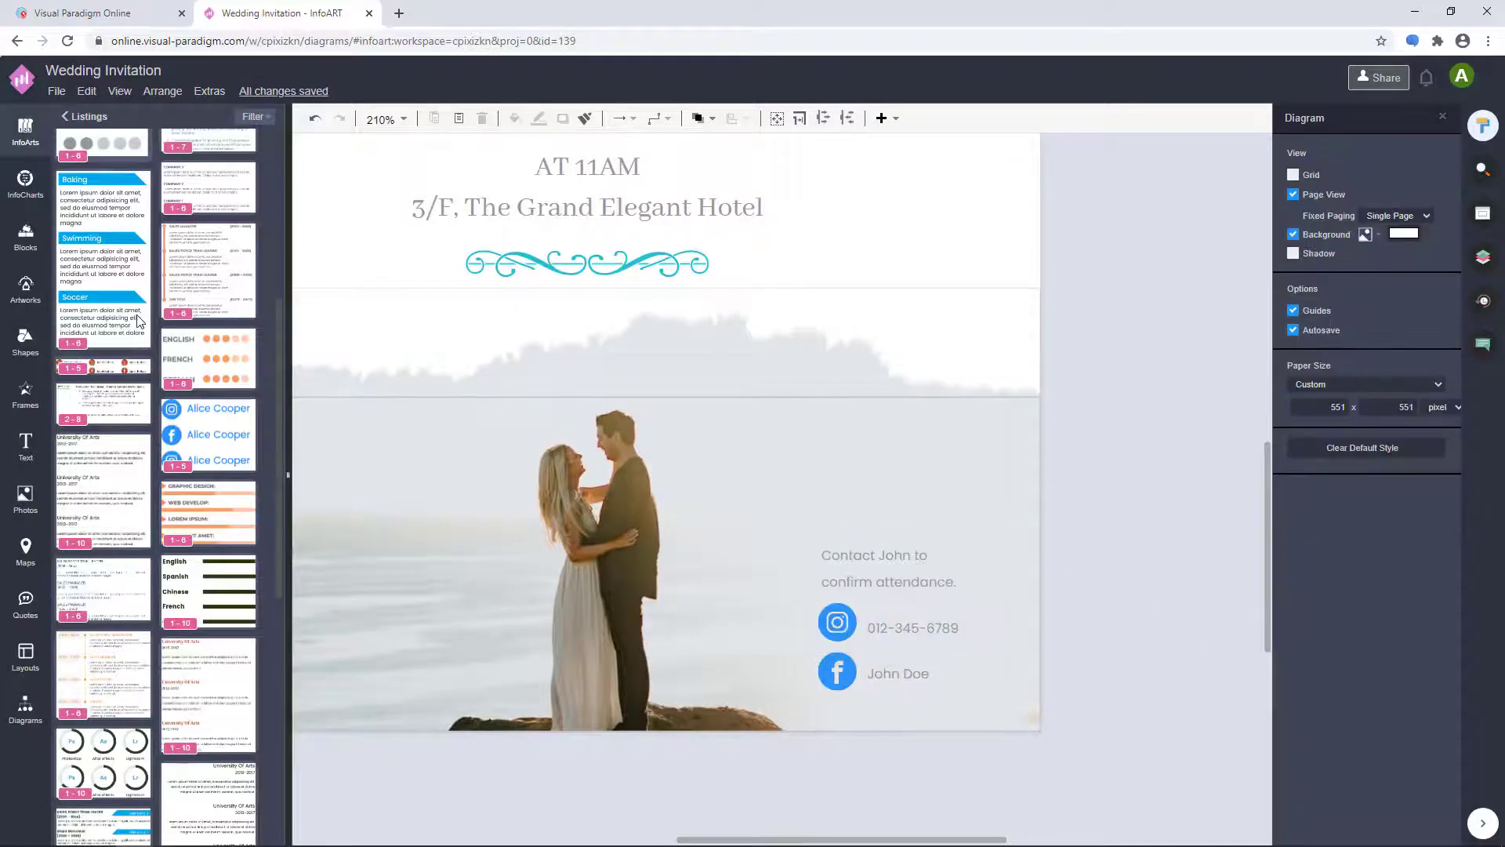
Replace the contact icons with chat and messenger artworks and recolour them grey
left_click(25, 289)
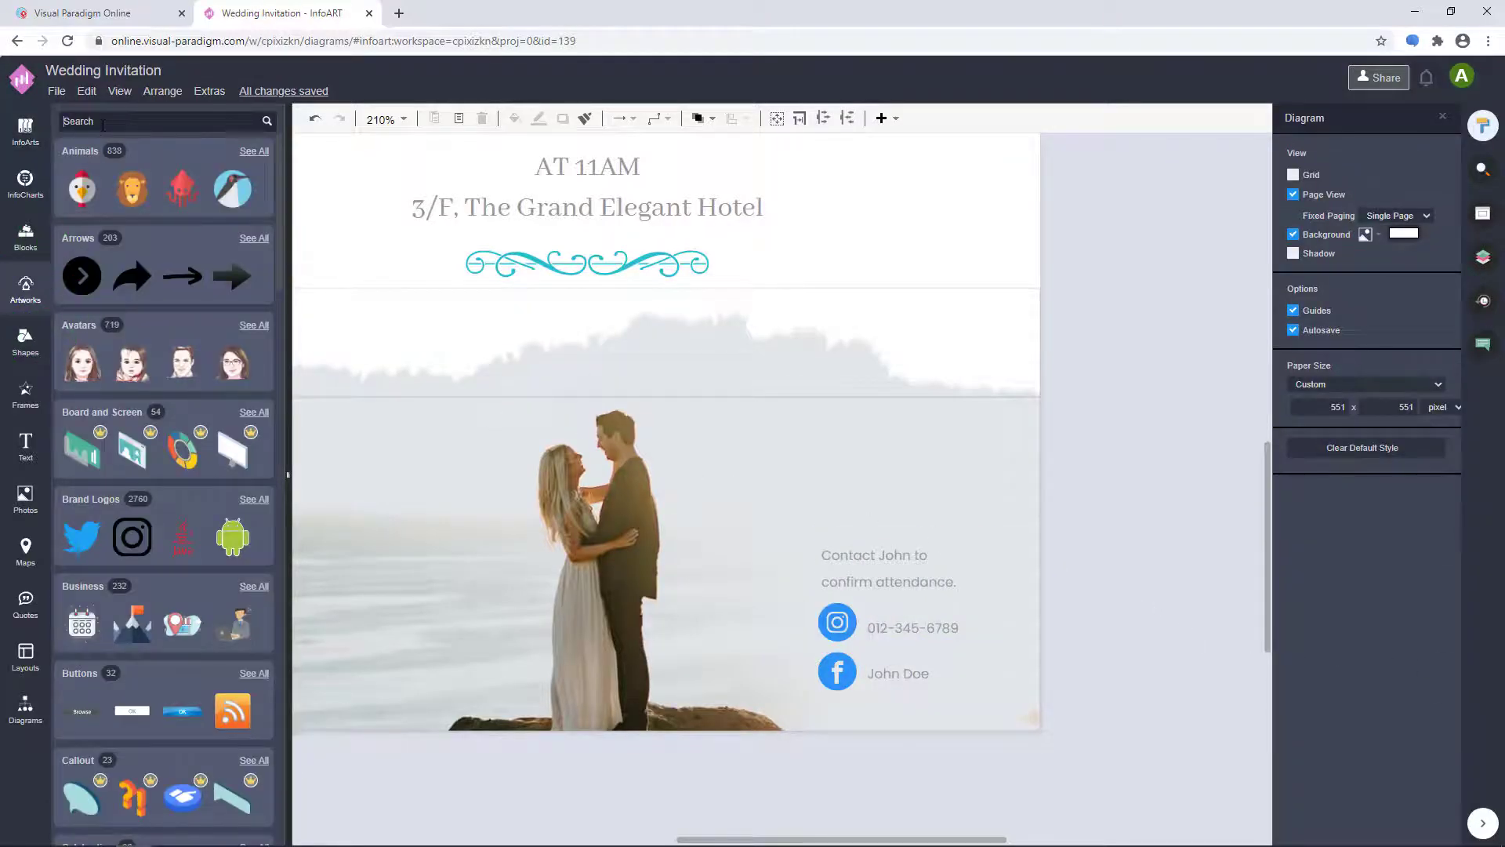
type("phone")
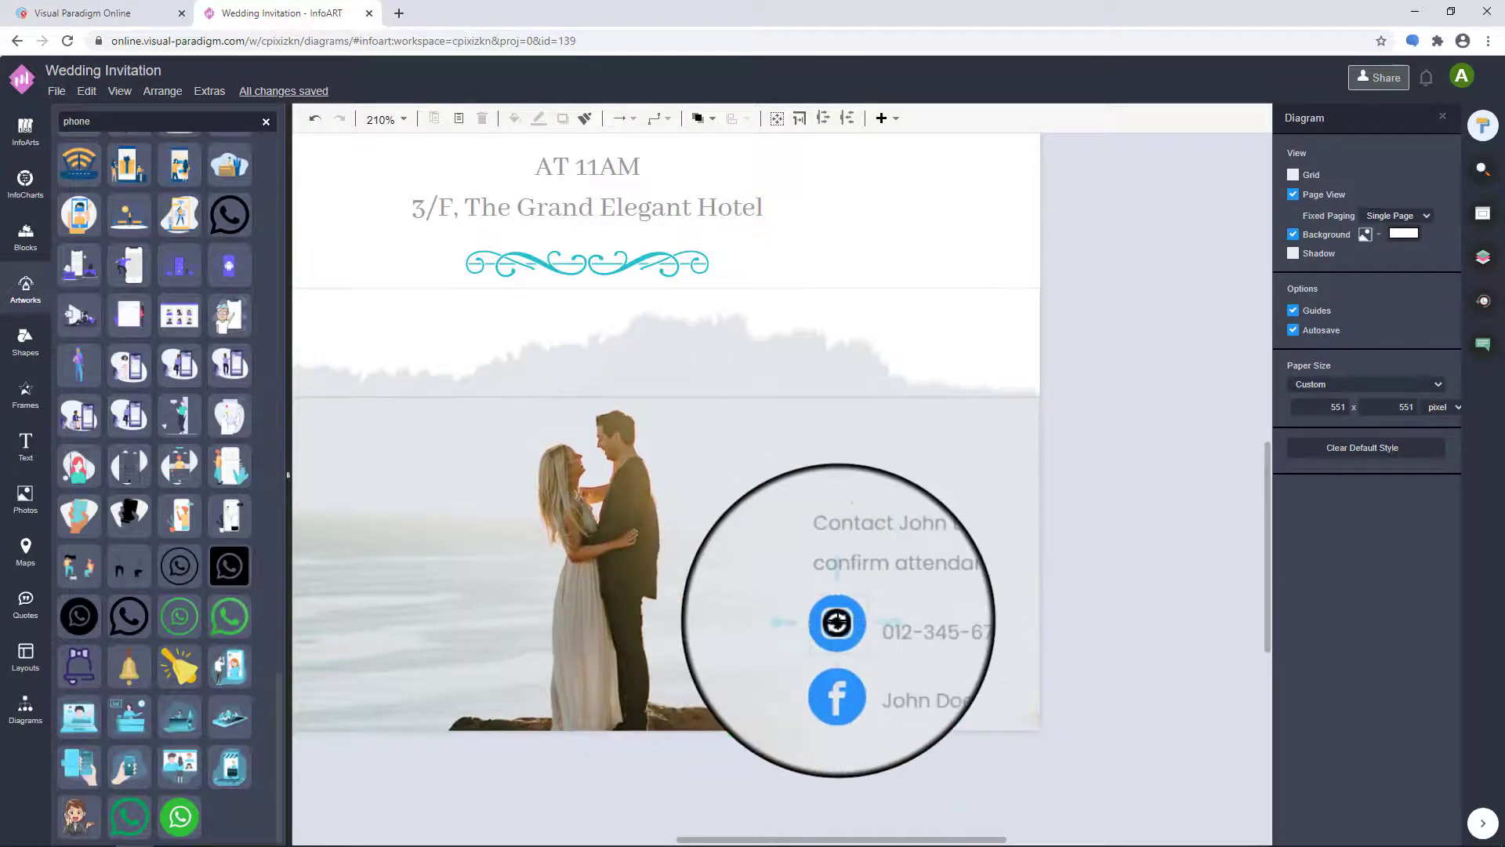
left_click(837, 621)
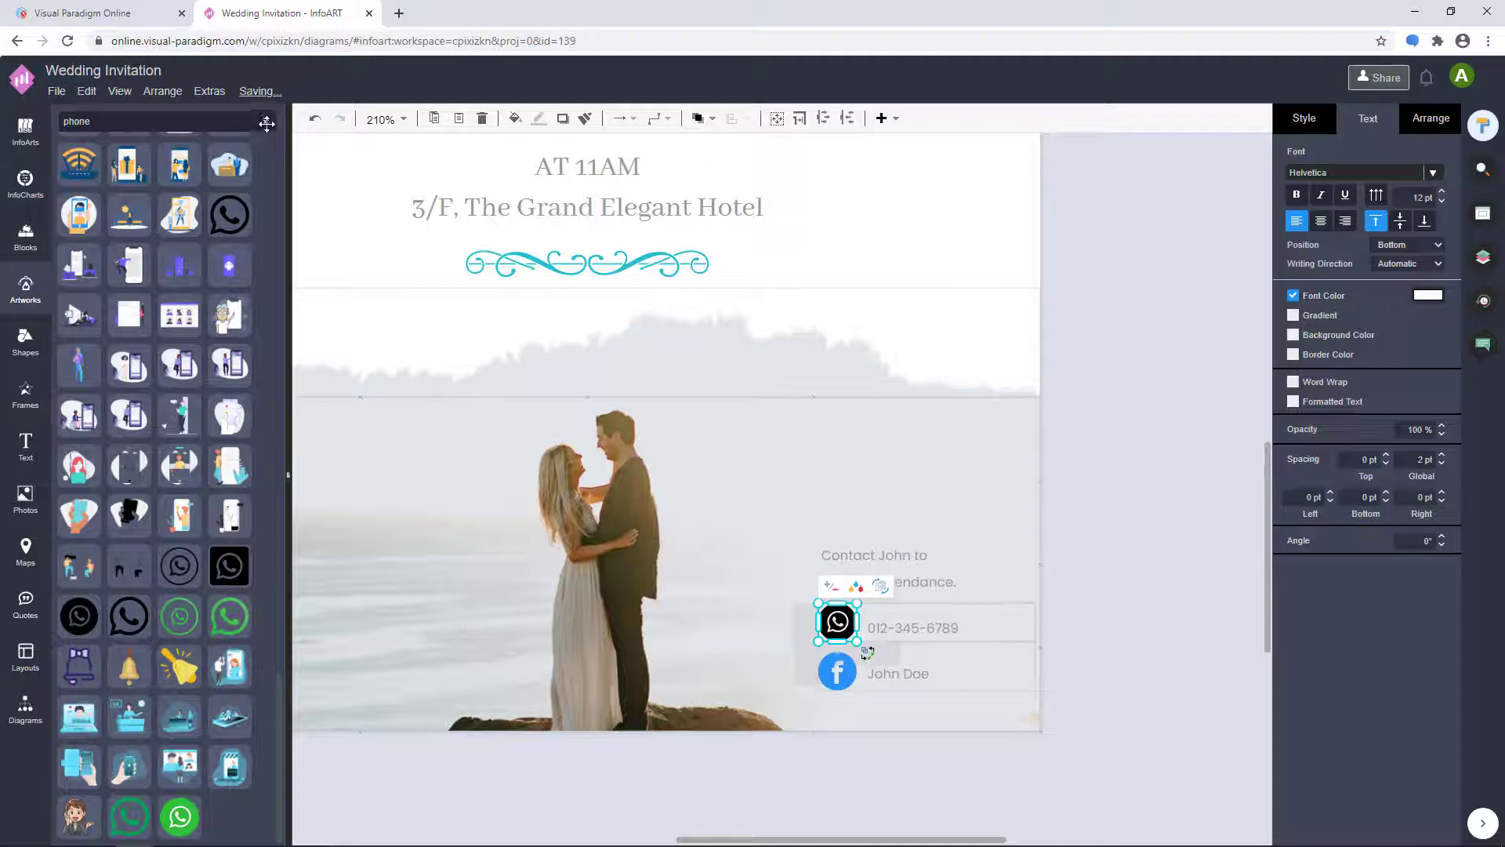
type("facebook")
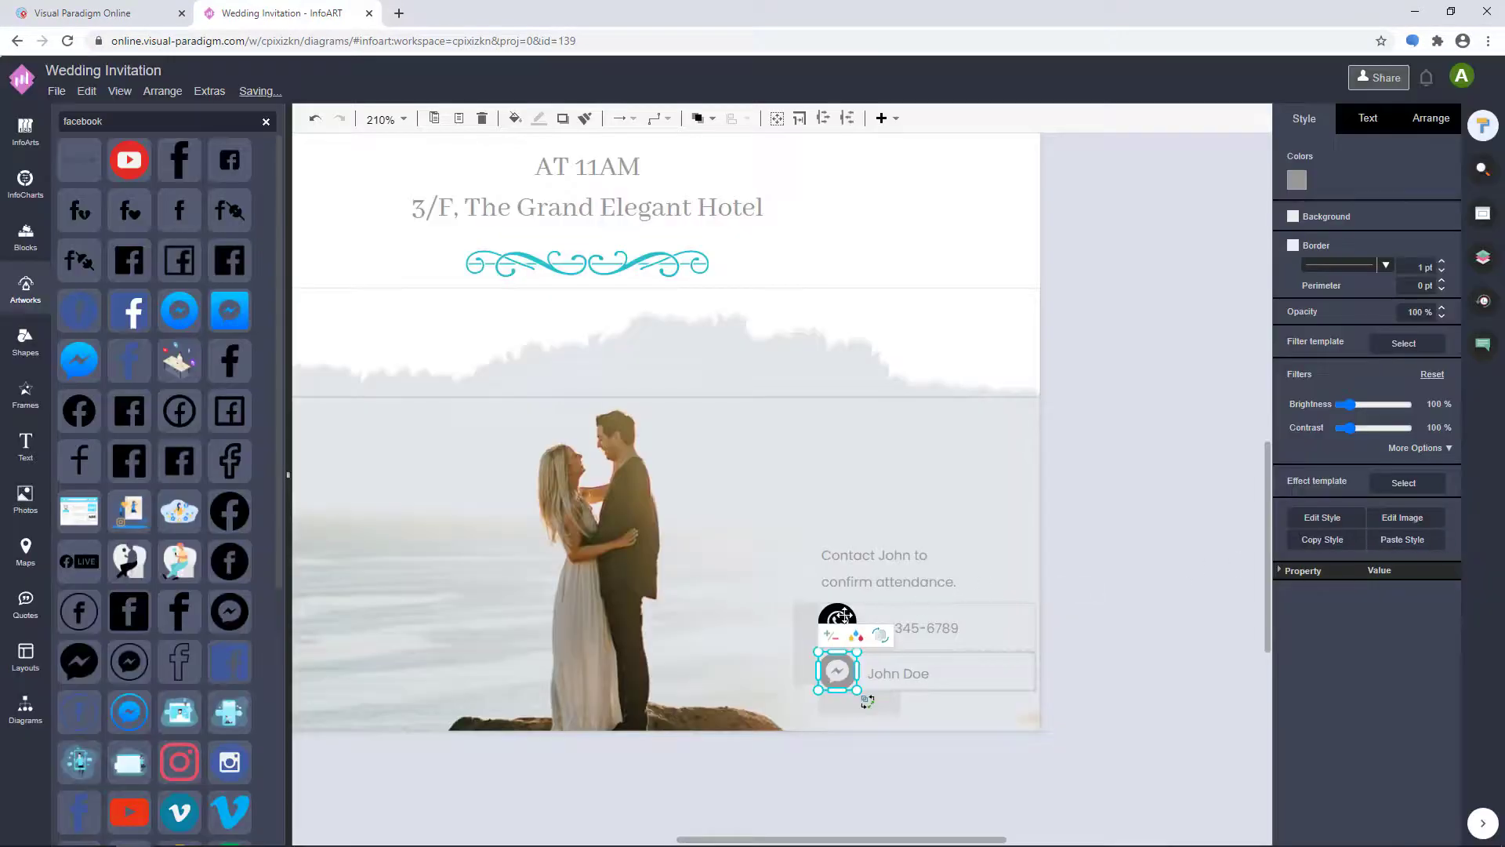
left_click(1297, 179)
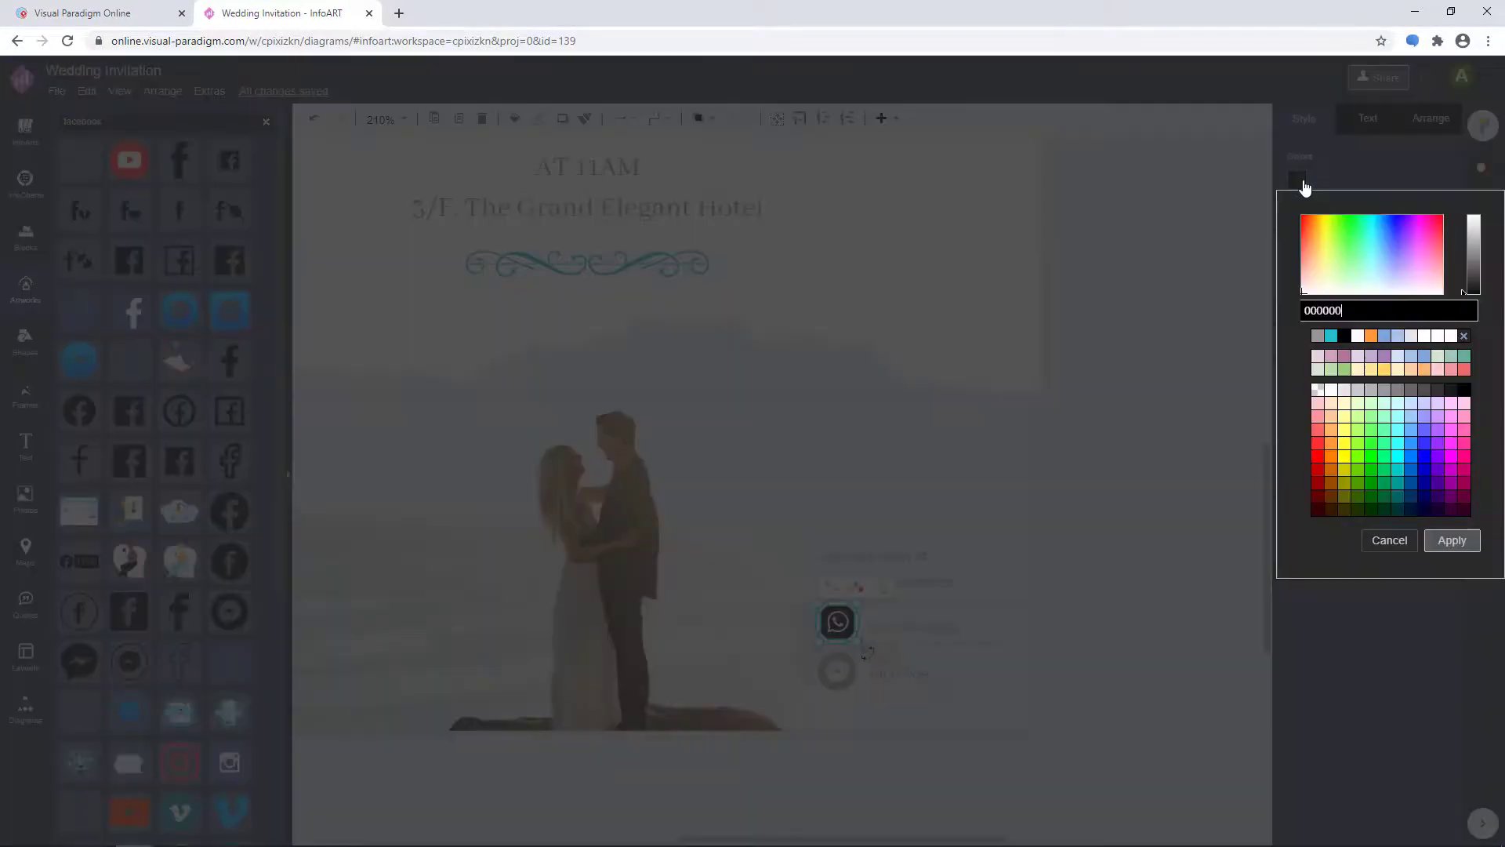
left_click(1452, 539)
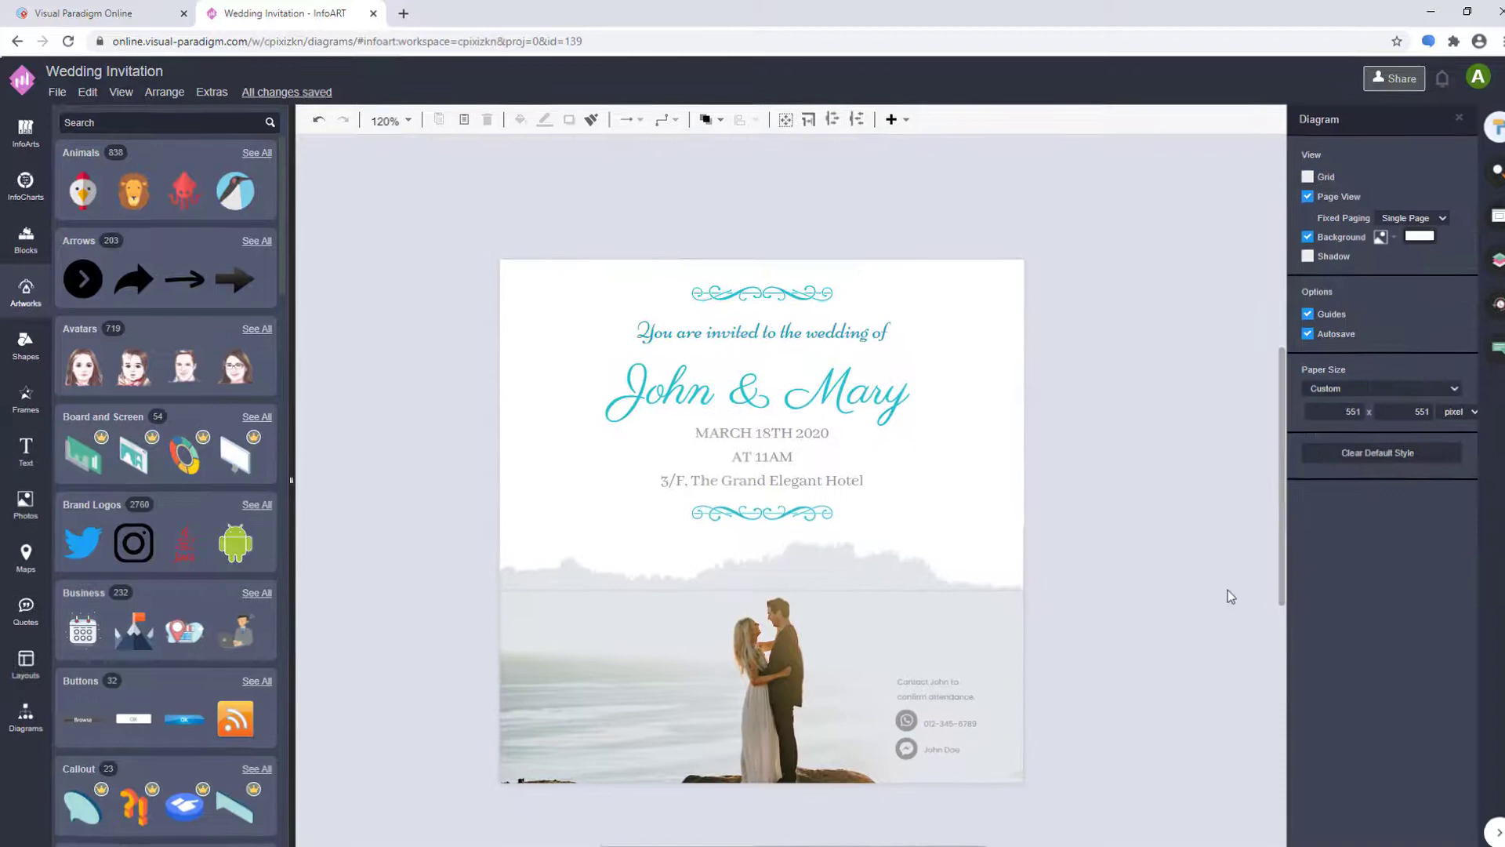
Export the invitation as Wedding Invitation.pdf
left_click(65, 110)
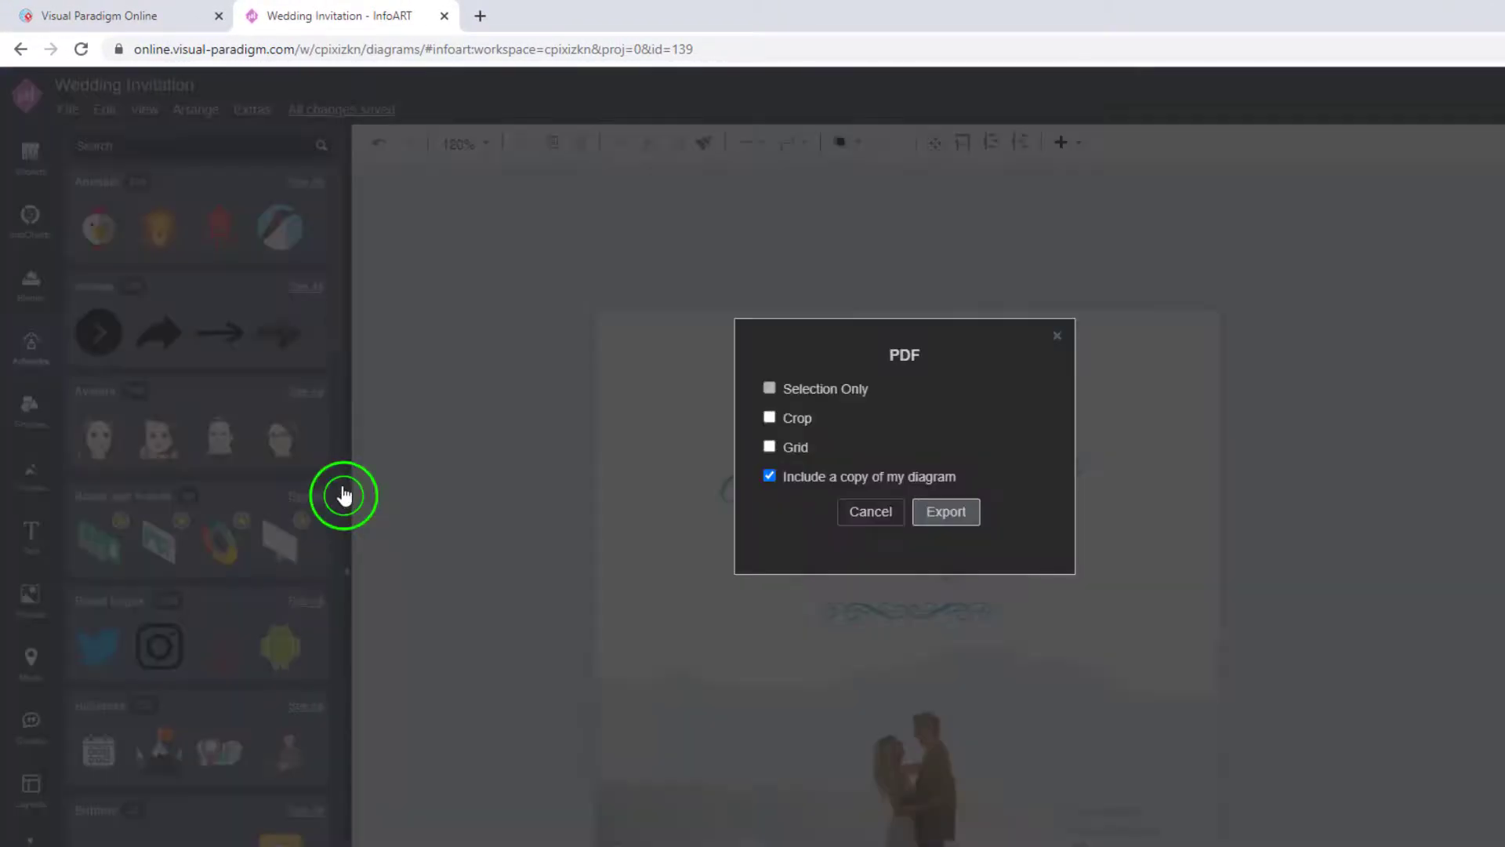
left_click(945, 511)
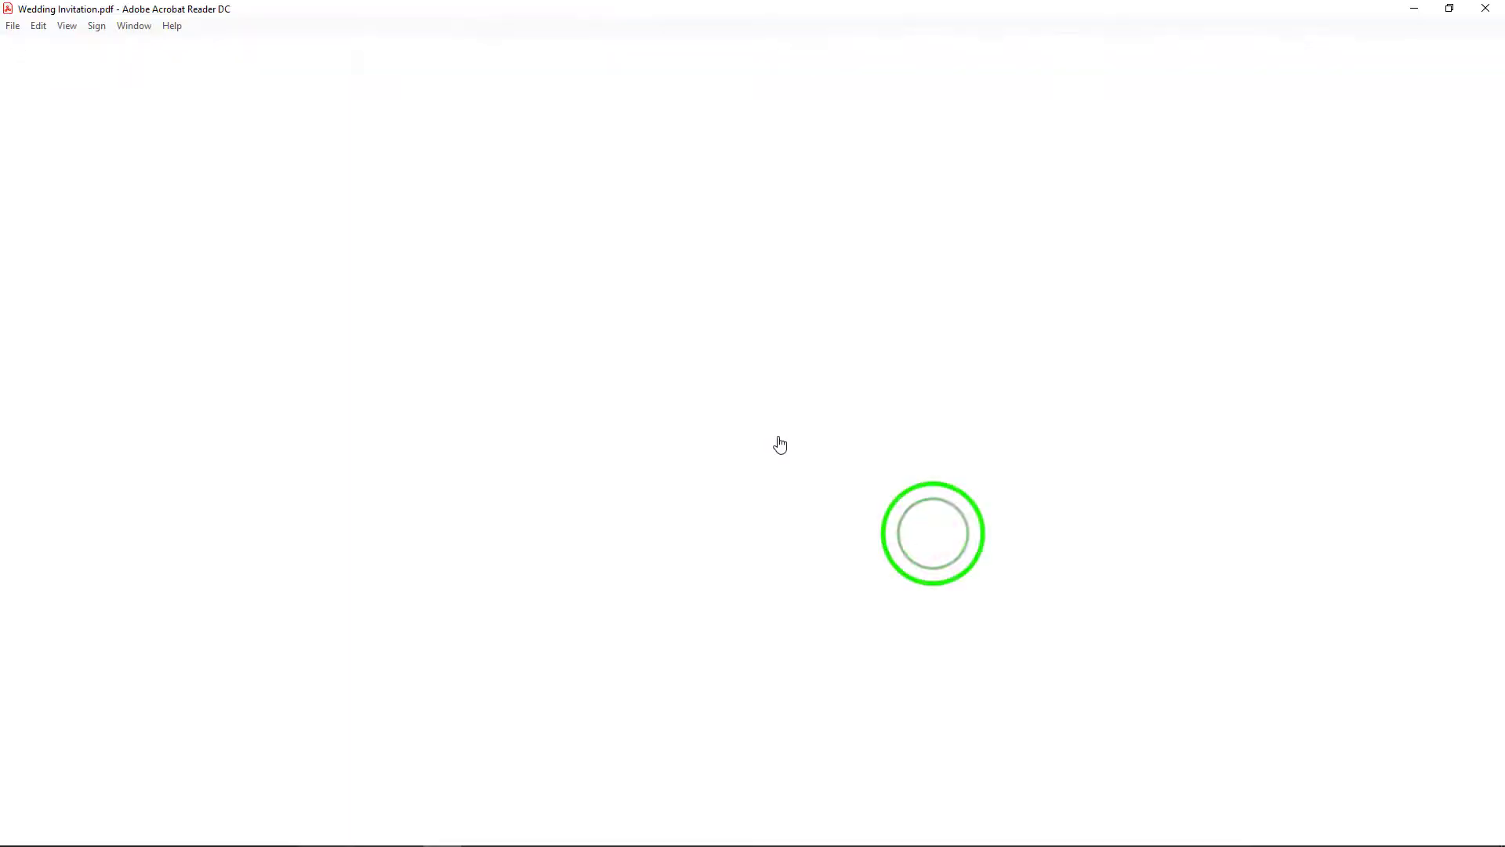